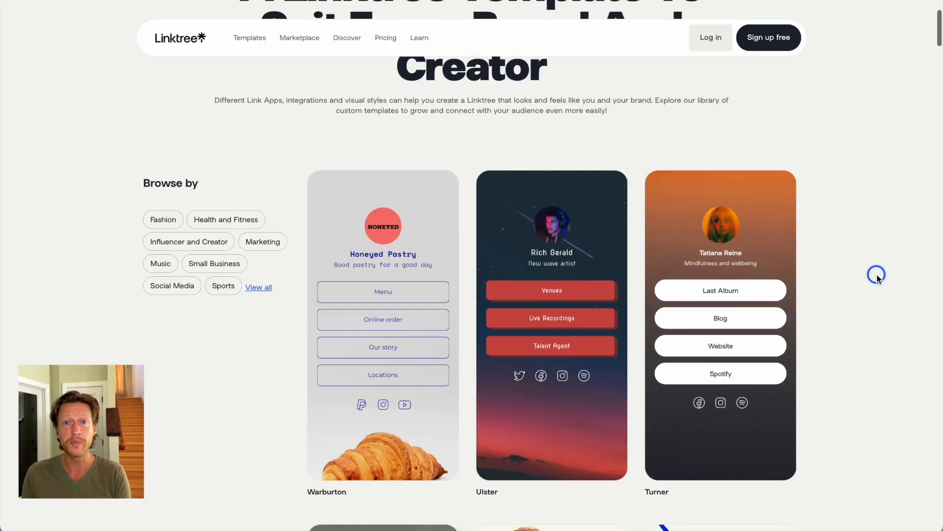
Browse the template gallery and preview the 'Hi, I'm Molly' template live
{"action": "scroll", "scroll_direction": "down", "scroll_amount": 3}
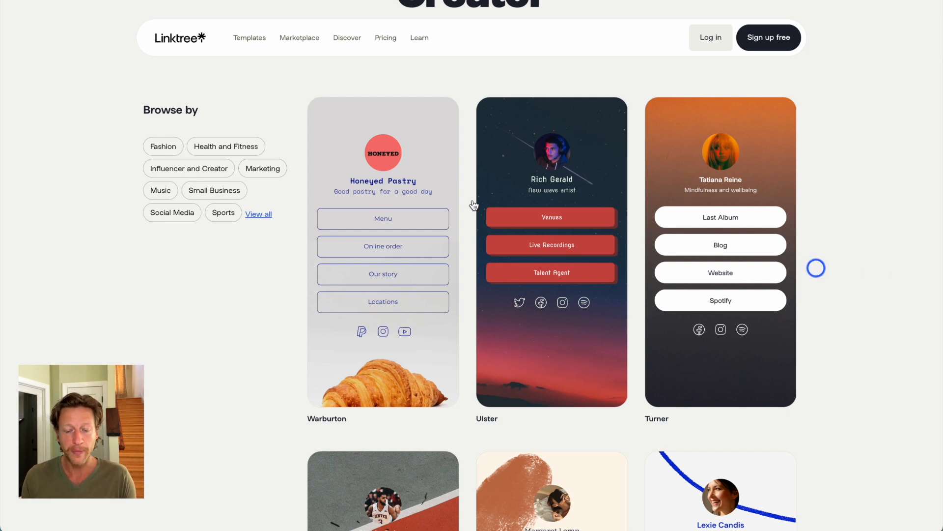
{"action": "mouse_move", "coordinate": [551, 183]}
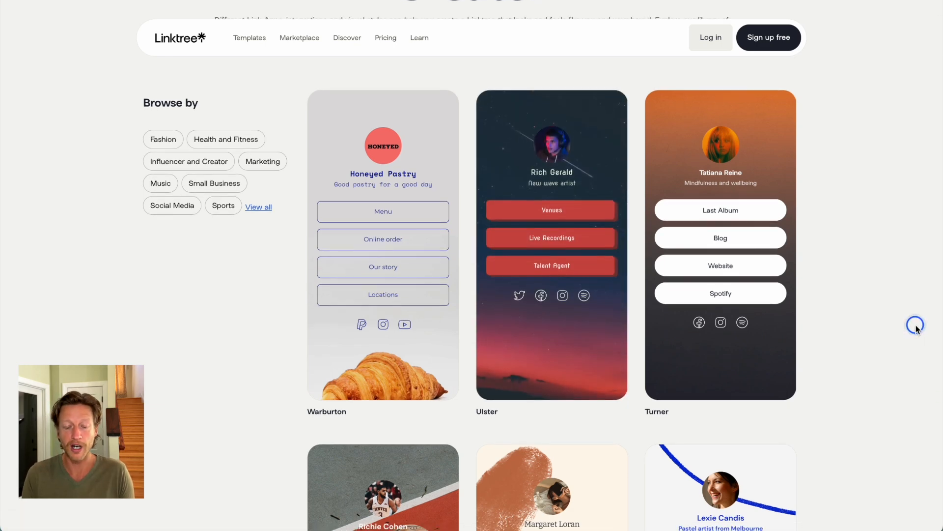
{"action": "scroll", "scroll_direction": "down", "scroll_amount": 3}
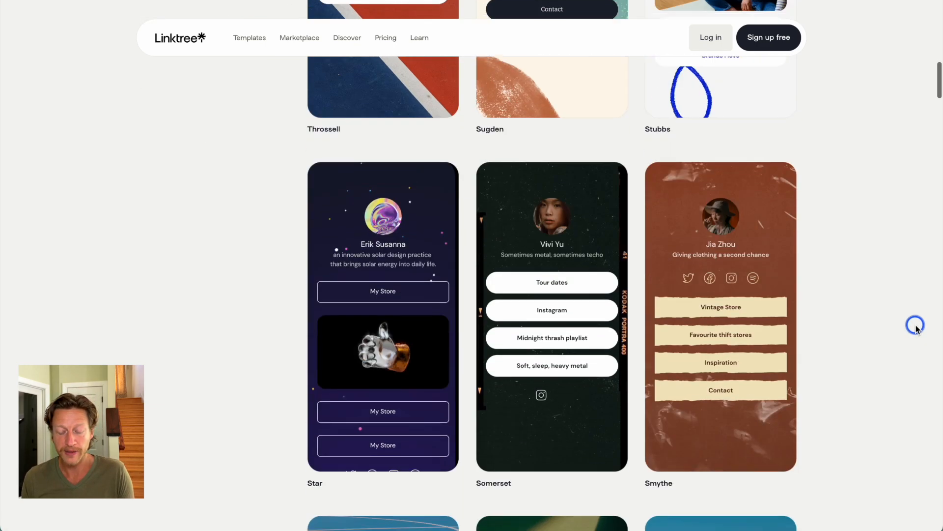
{"action": "scroll", "scroll_direction": "down", "scroll_amount": 3}
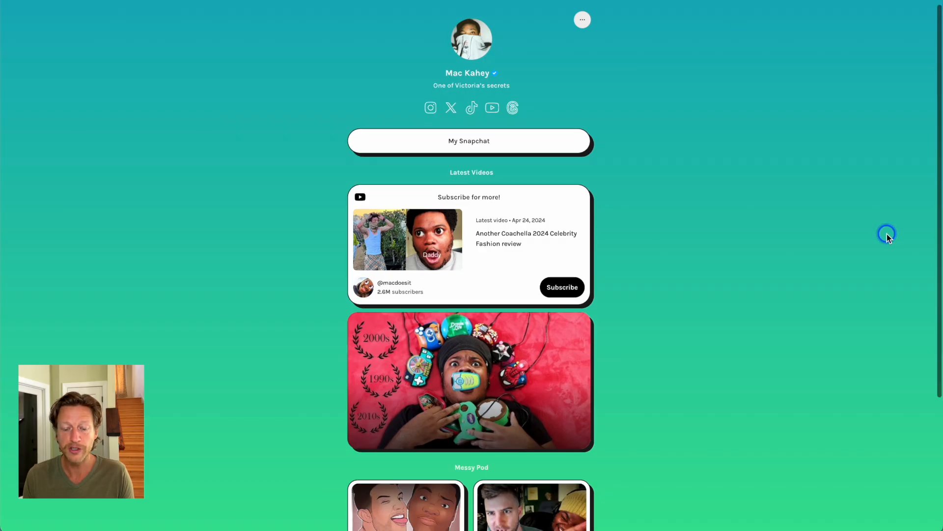
{"action": "scroll", "scroll_direction": "down", "scroll_amount": 3}
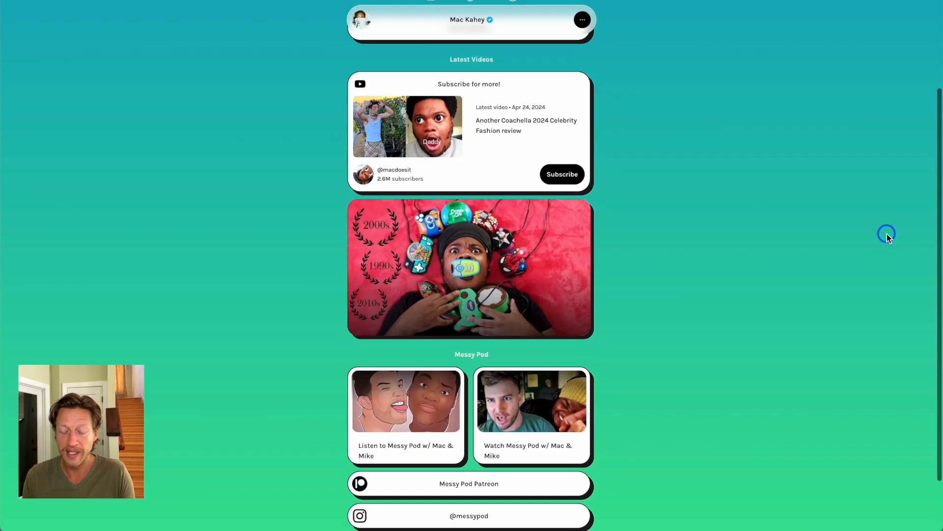
{"action": "scroll", "scroll_direction": "down", "scroll_amount": 3}
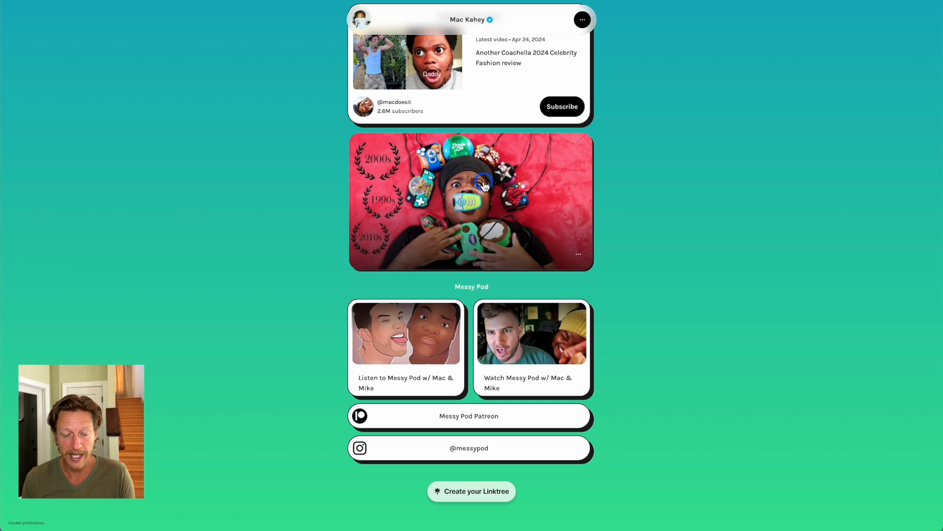
{"action": "mouse_move", "coordinate": [454, 206]}
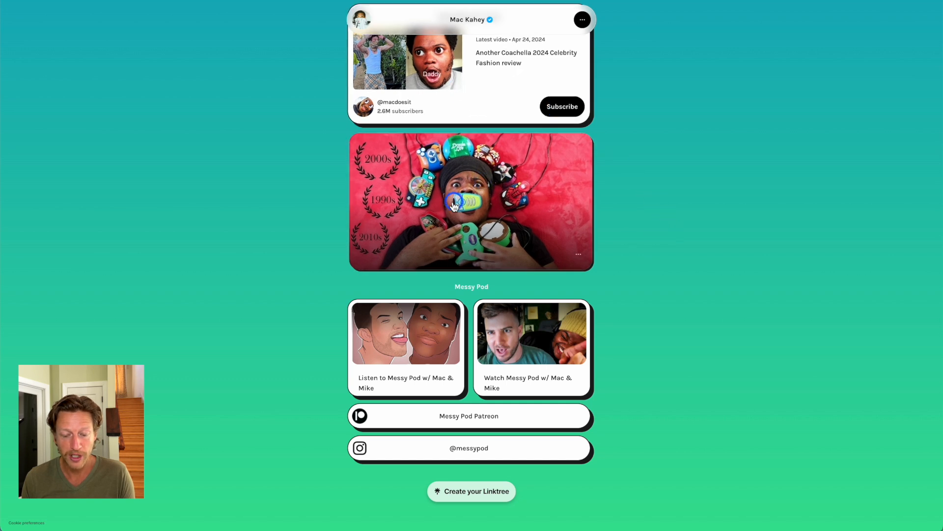
{"action": "scroll", "scroll_direction": "up", "scroll_amount": 3}
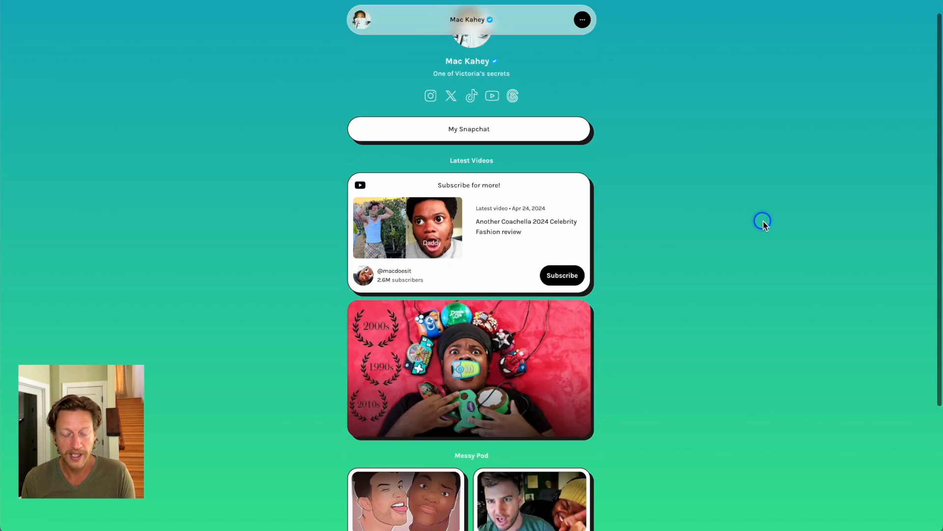
{"action": "scroll", "scroll_direction": "up", "scroll_amount": 3}
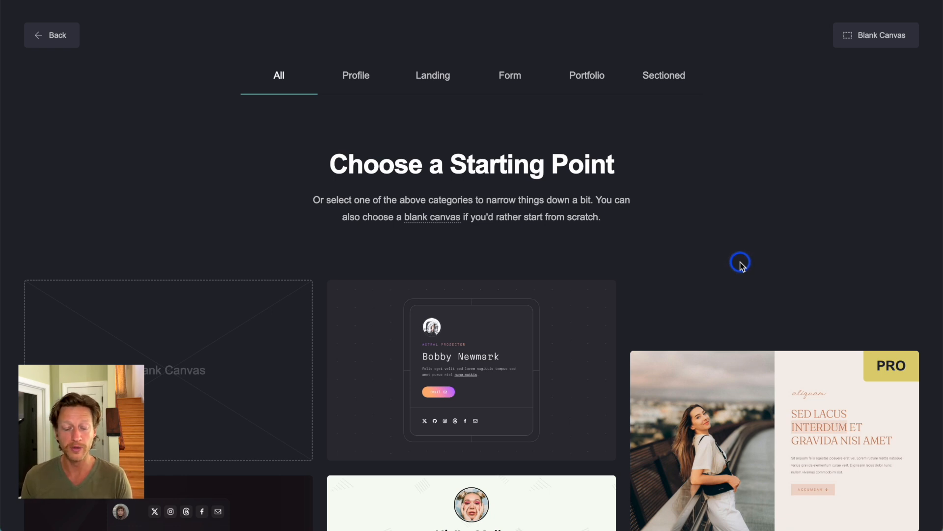
{"action": "scroll", "scroll_direction": "down", "scroll_amount": 3}
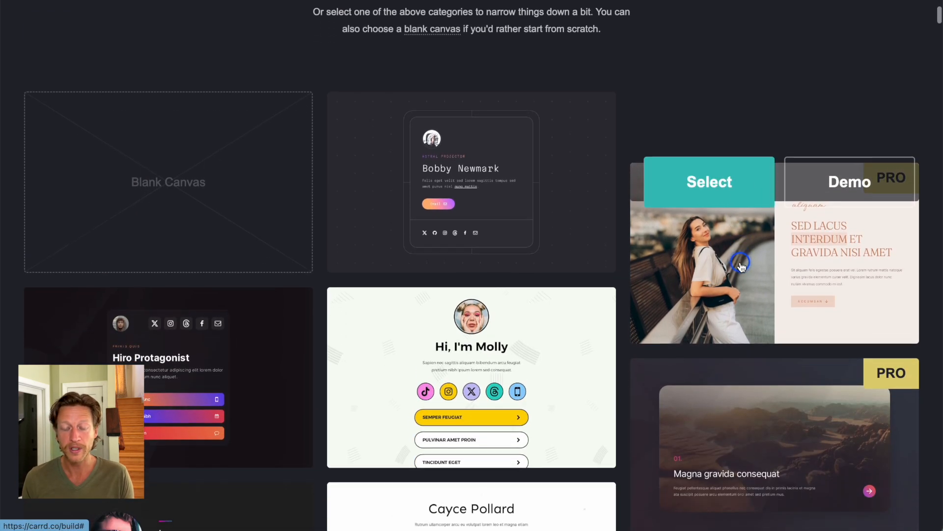
{"action": "scroll", "scroll_direction": "down", "scroll_amount": 3}
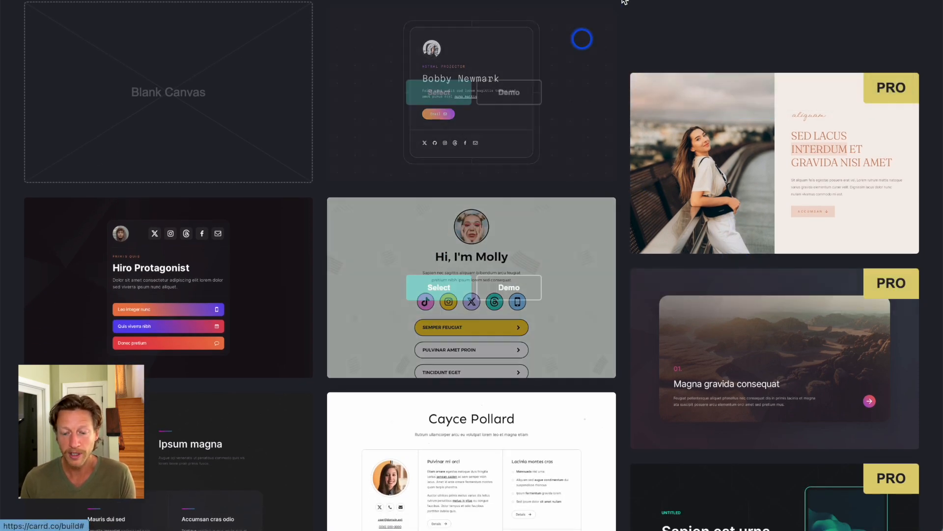
{"action": "left_click", "coordinate": [439, 287]}
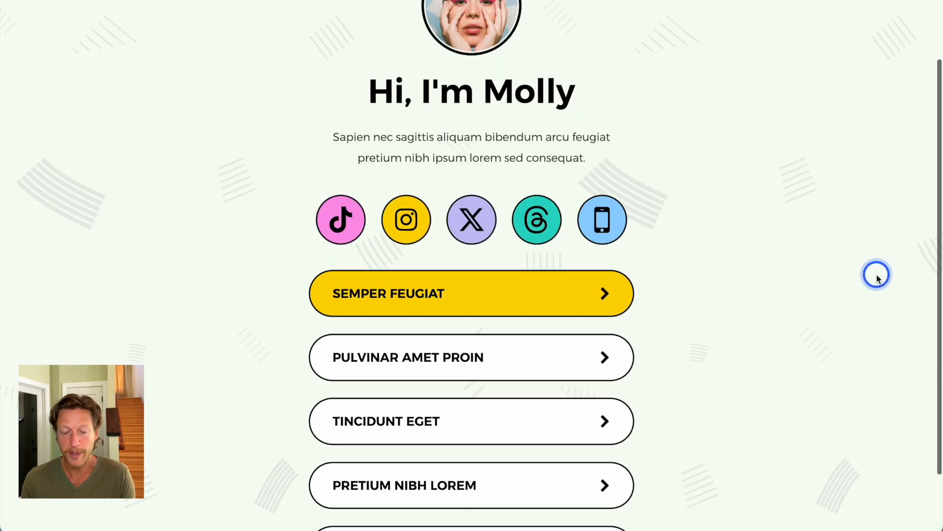
{"action": "scroll", "scroll_direction": "up", "scroll_amount": 3}
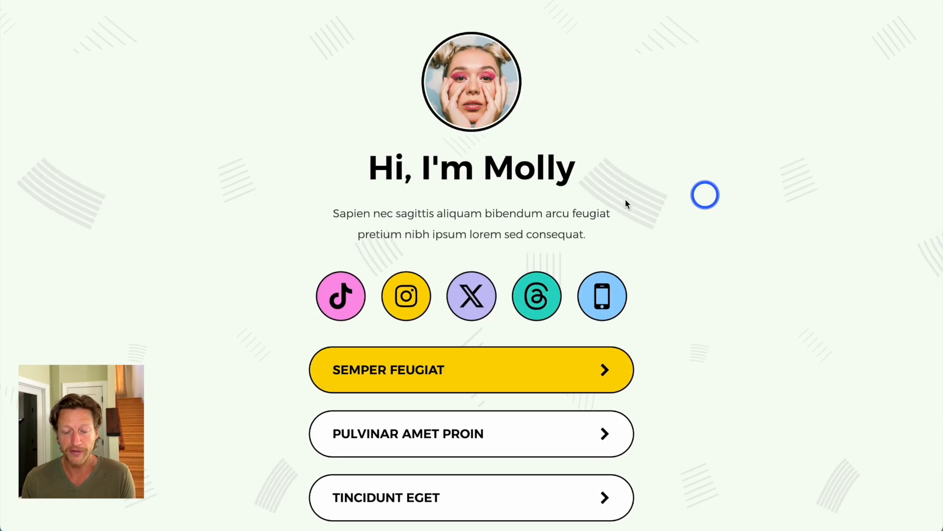
{"action": "mouse_move", "coordinate": [602, 246]}
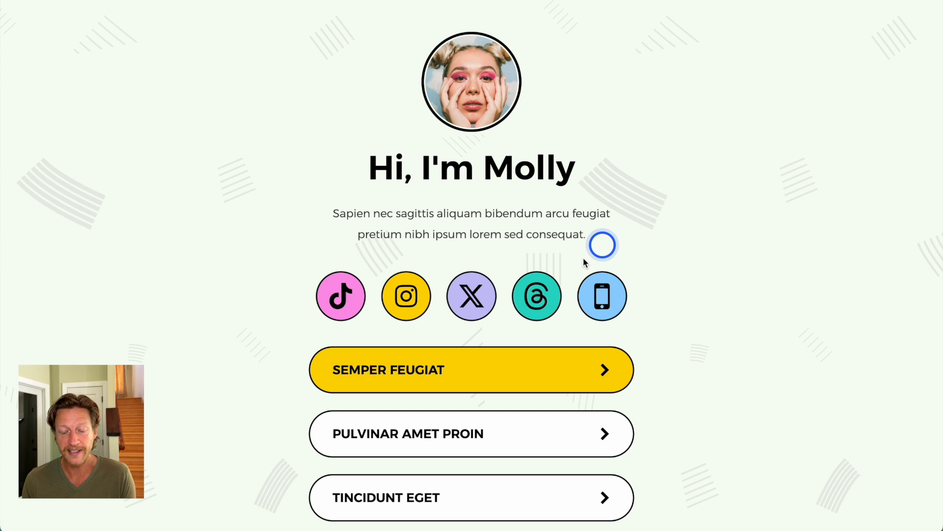
{"action": "scroll", "scroll_direction": "down", "scroll_amount": 3}
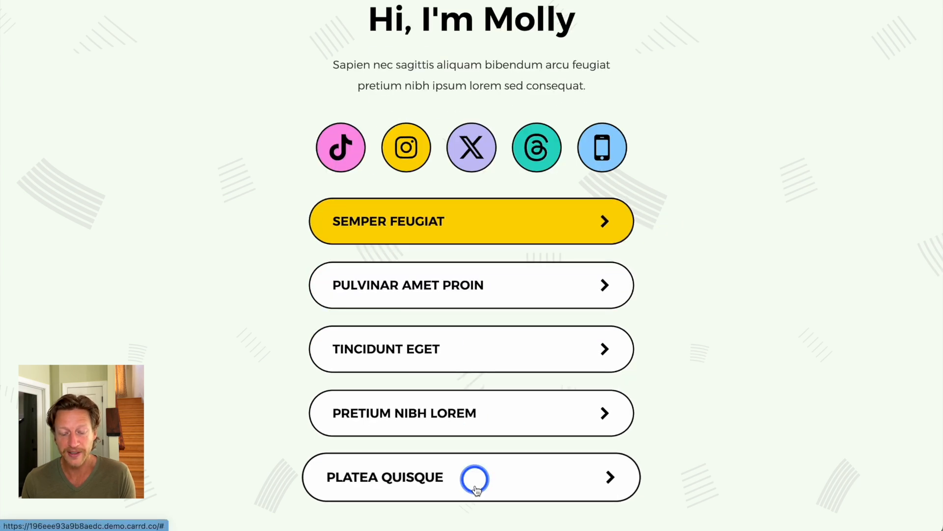
{"action": "mouse_move", "coordinate": [770, 379]}
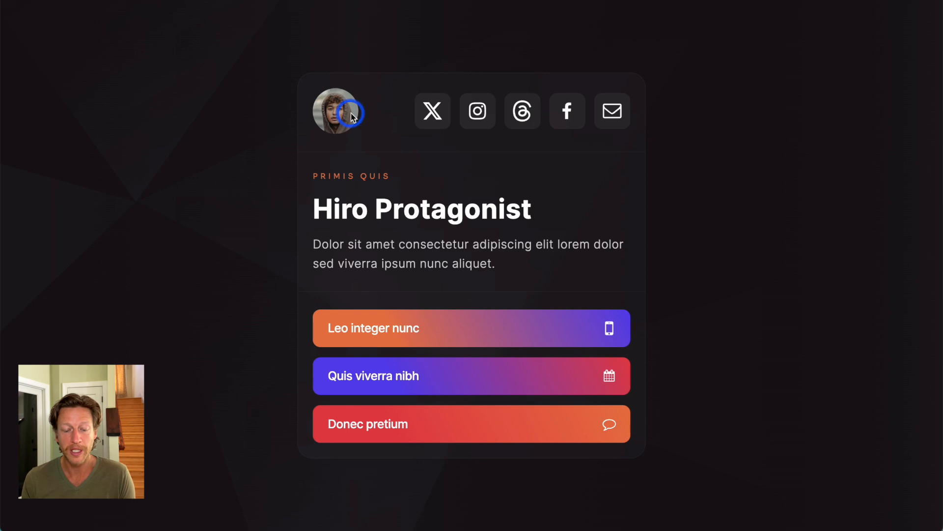
{"action": "mouse_move", "coordinate": [649, 119]}
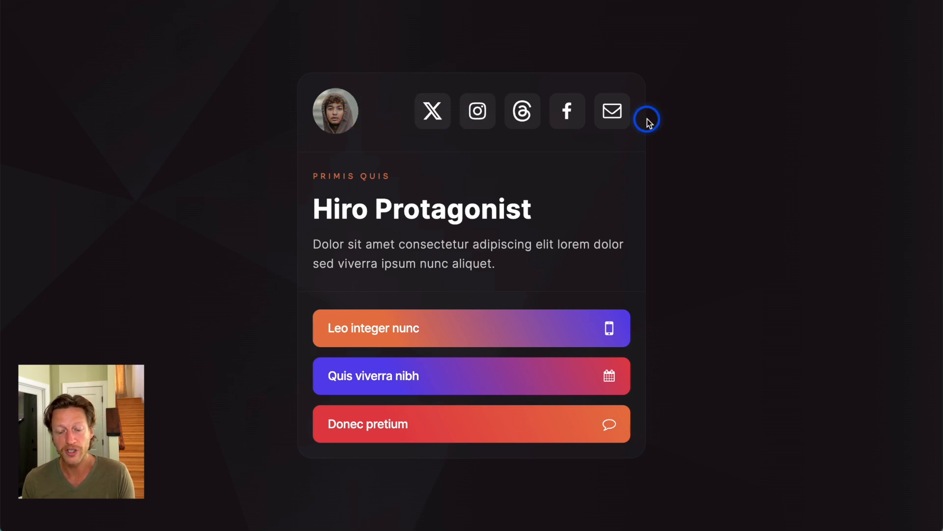
{"action": "mouse_move", "coordinate": [423, 318]}
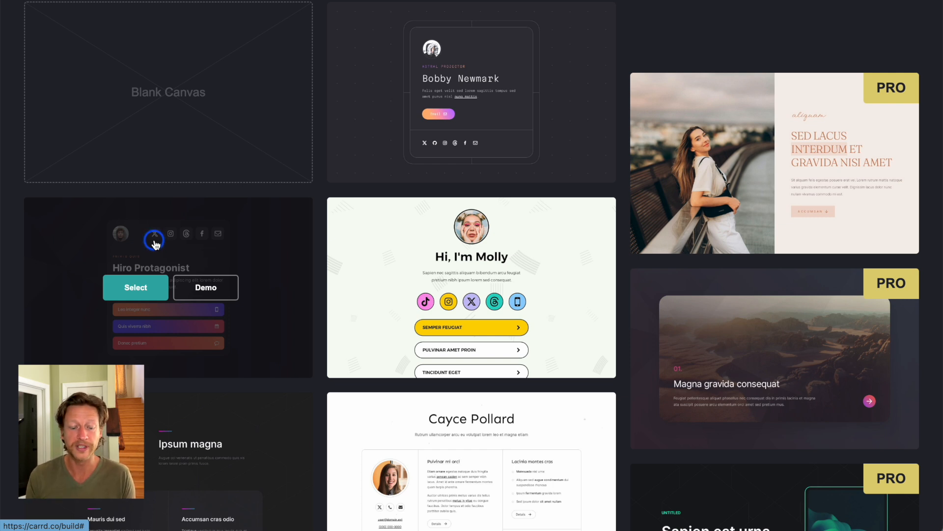
Start a site from Hiro Protagonist and upload a basketball player's photo as the profile image
{"action": "left_click", "coordinate": [135, 287]}
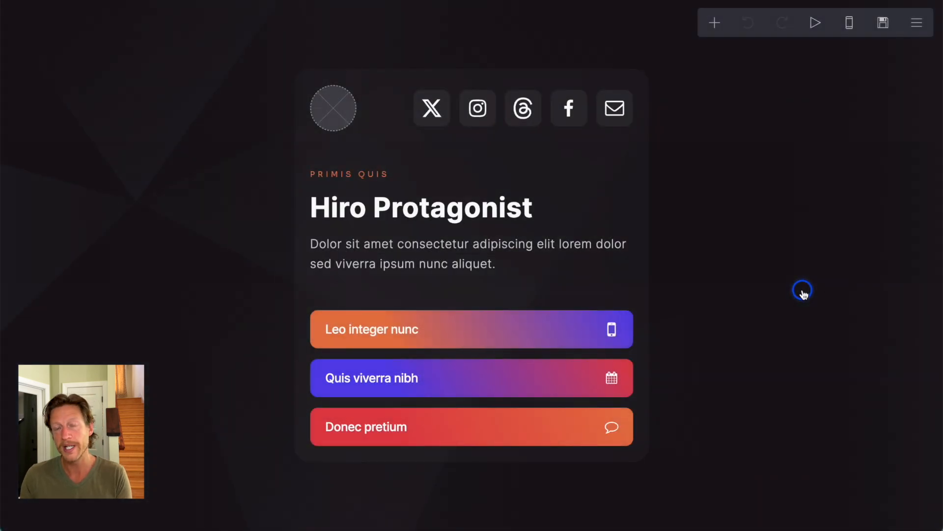
{"action": "left_click", "coordinate": [333, 108]}
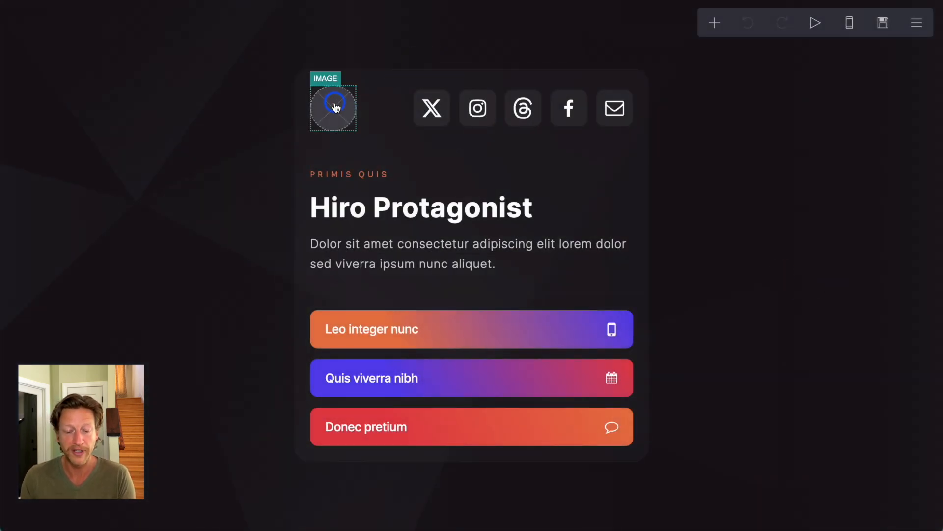
{"action": "left_click", "coordinate": [333, 108]}
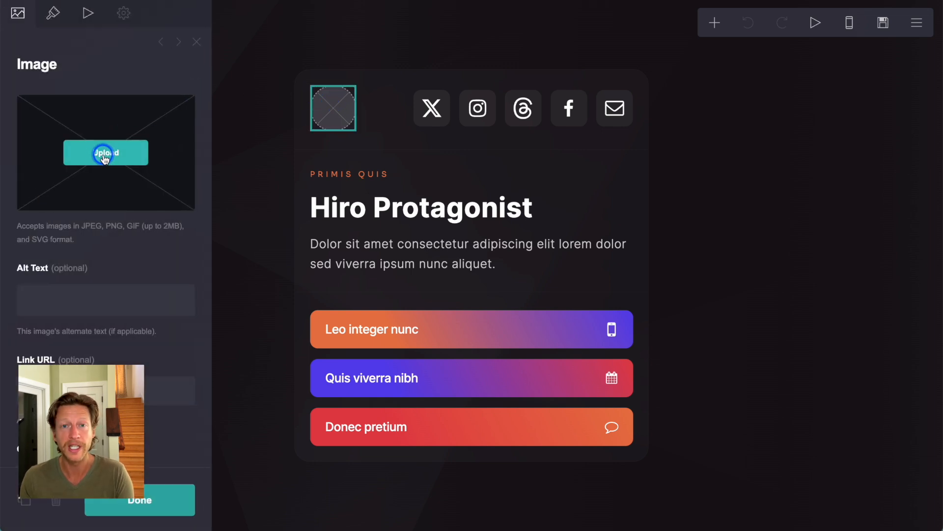
{"action": "left_click", "coordinate": [139, 500]}
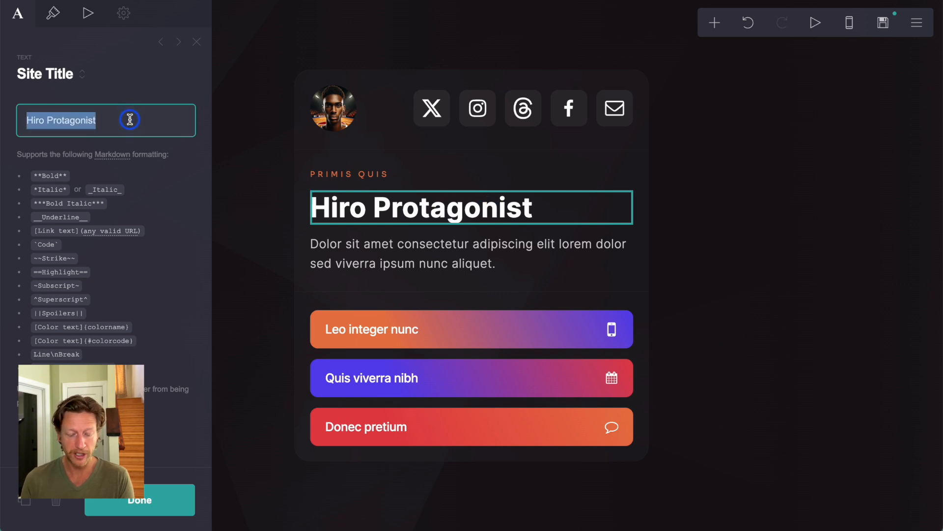
{"action": "type", "text": "EXPERT B"}
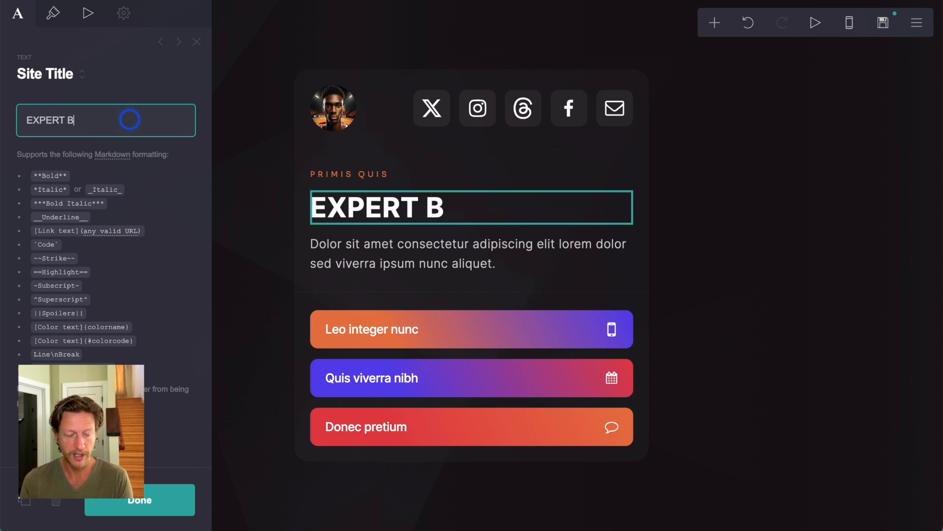
{"action": "type", "text": "ASKETBALL COACH"}
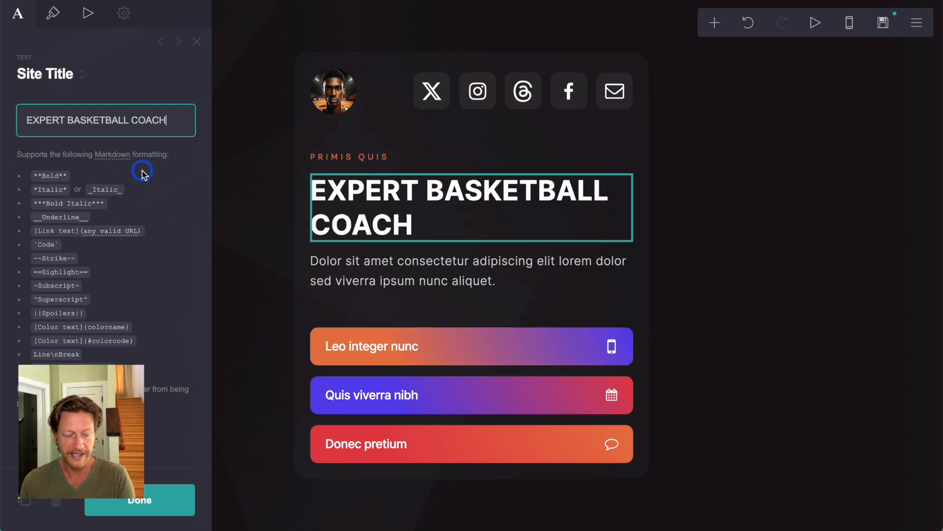
{"action": "mouse_move", "coordinate": [430, 220]}
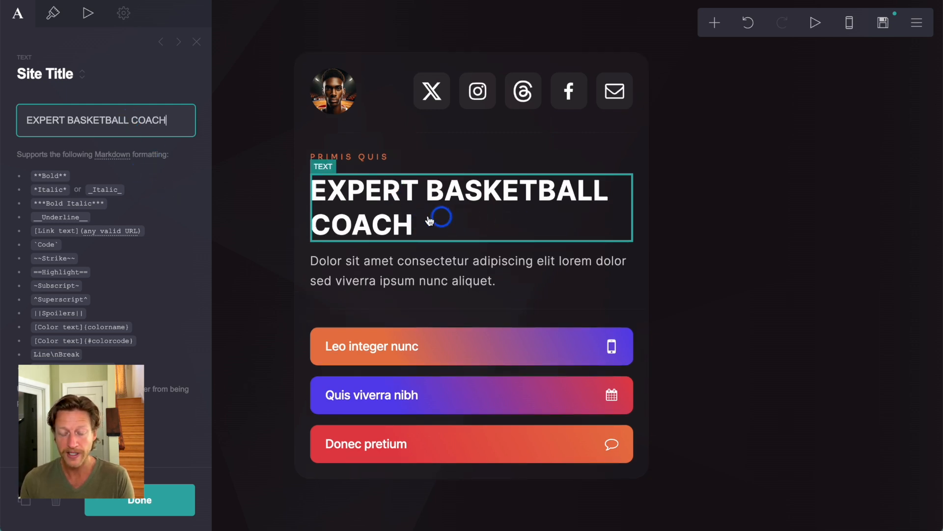
{"action": "mouse_move", "coordinate": [53, 12]}
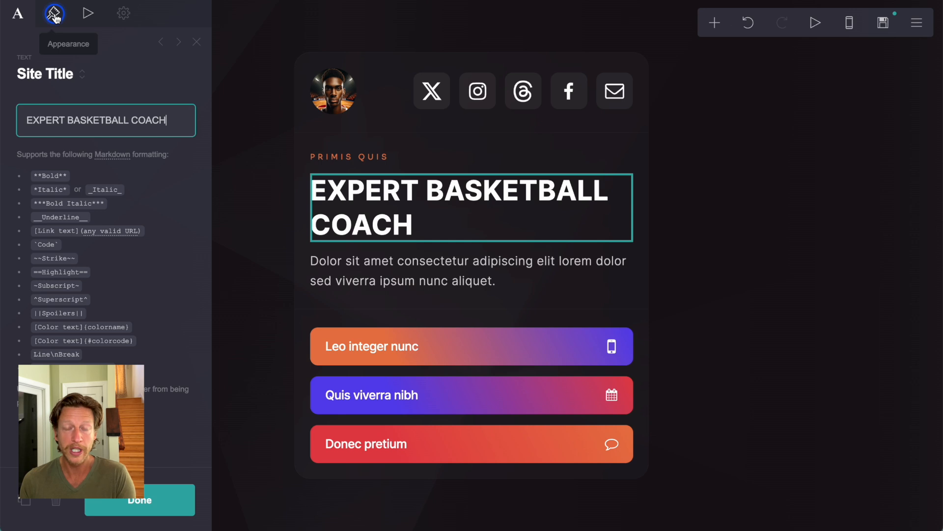
{"action": "left_click", "coordinate": [53, 14]}
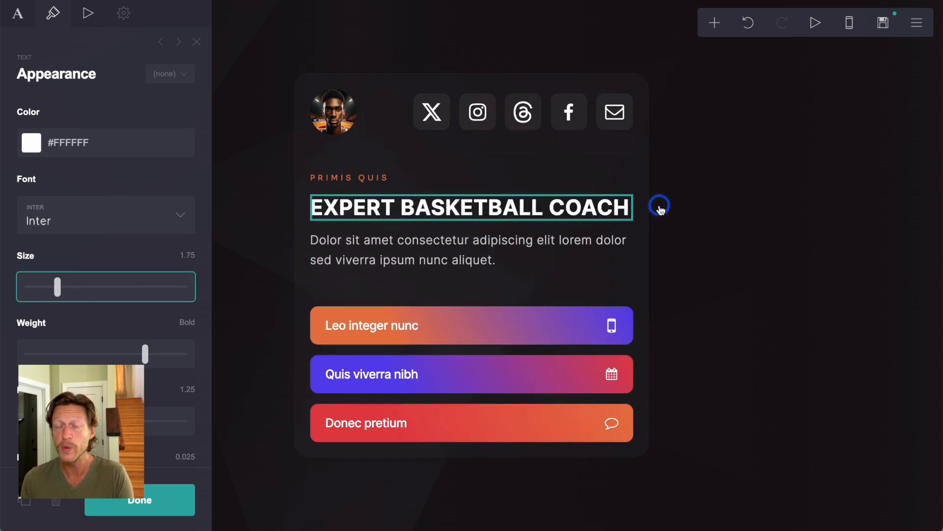
{"action": "left_click", "coordinate": [349, 177]}
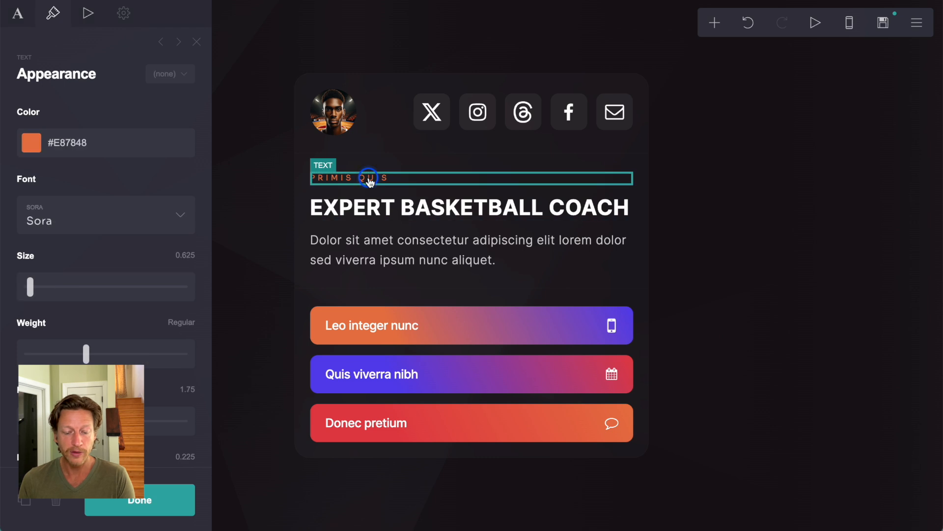
{"action": "mouse_move", "coordinate": [111, 314]}
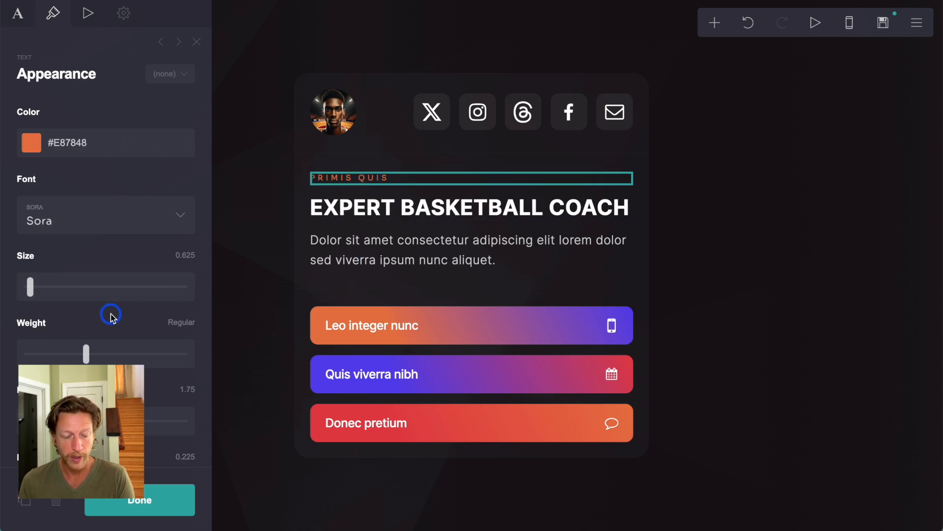
{"action": "scroll", "scroll_direction": "down", "scroll_amount": 3}
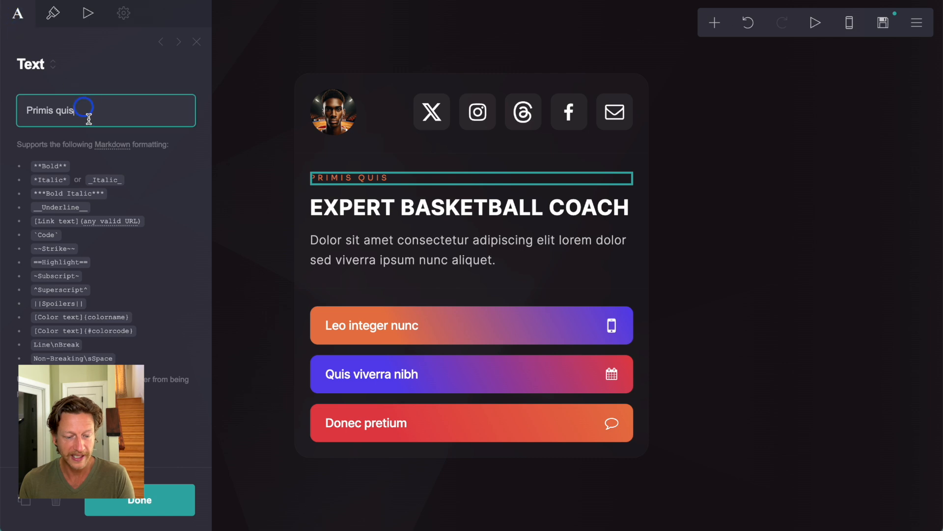
{"action": "type", "text": "David Kress"}
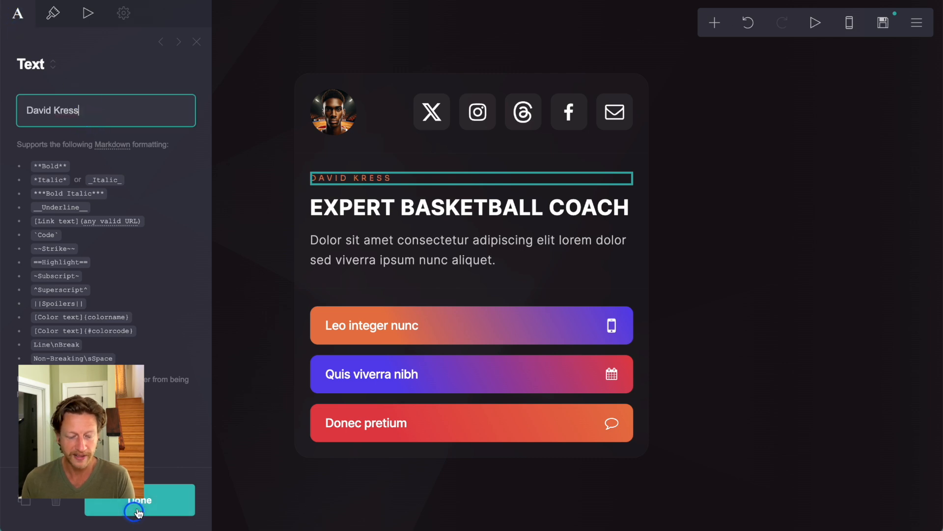
Replace the lorem ipsum paragraph with 'Offering expert basketball coaching.'
{"action": "left_click", "coordinate": [139, 501]}
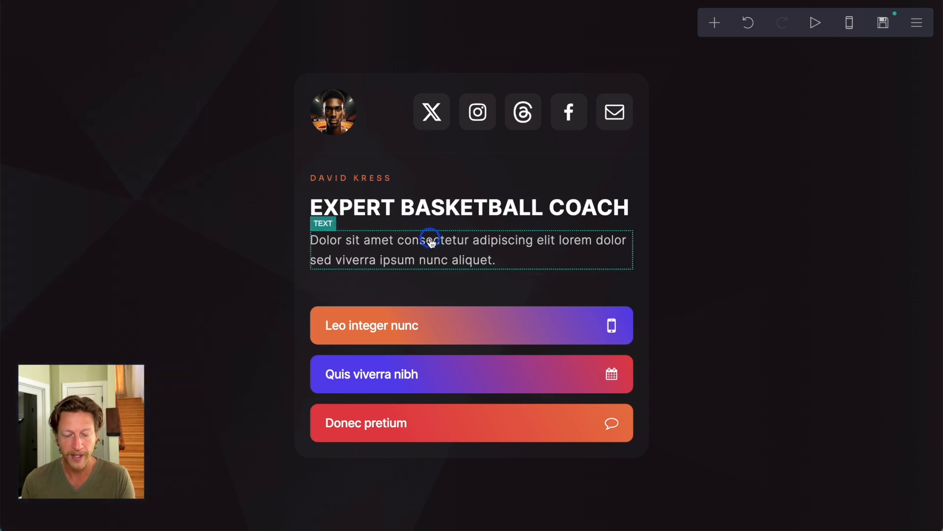
{"action": "left_click", "coordinate": [430, 240]}
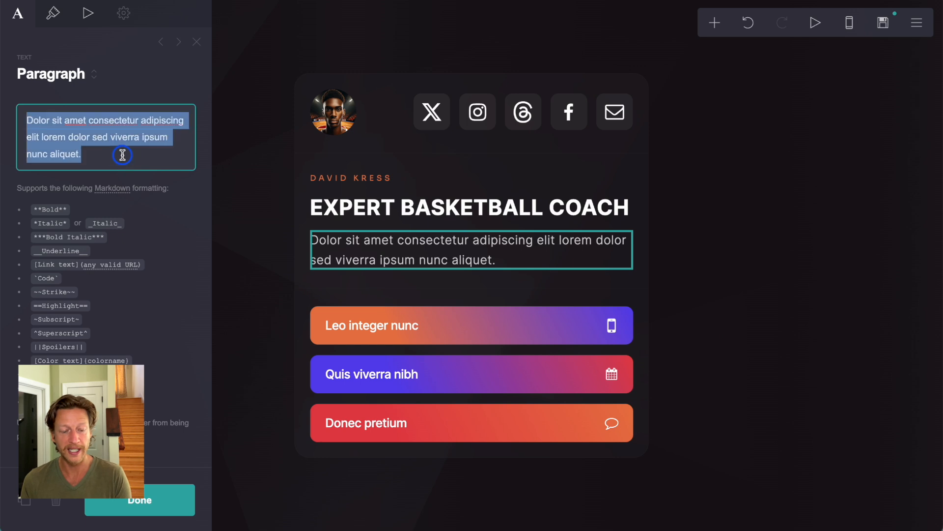
{"action": "type", "text": "Offering"}
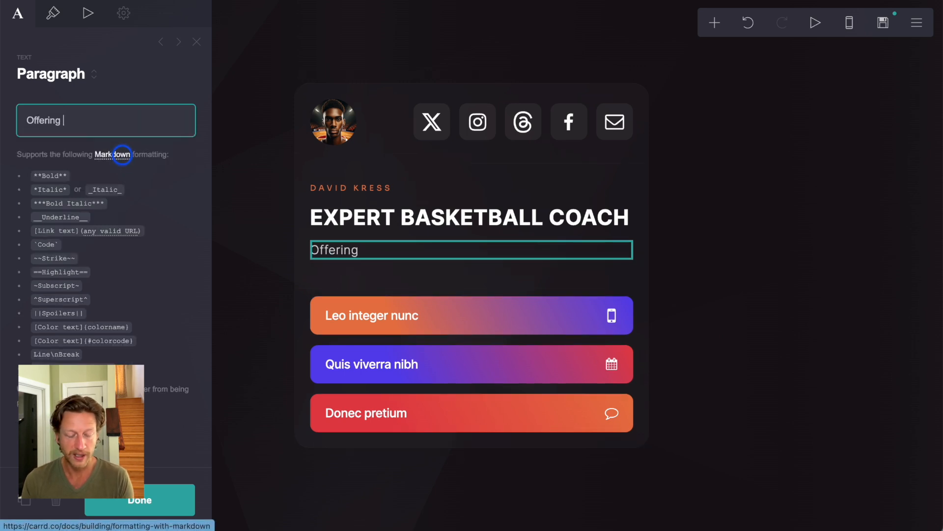
{"action": "type", "text": "expert basket"}
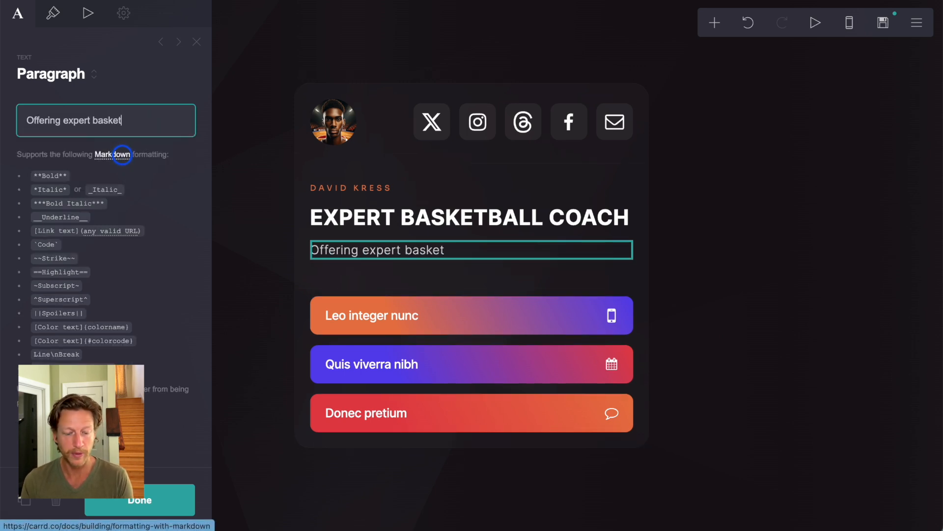
{"action": "type", "text": "ball coachin"}
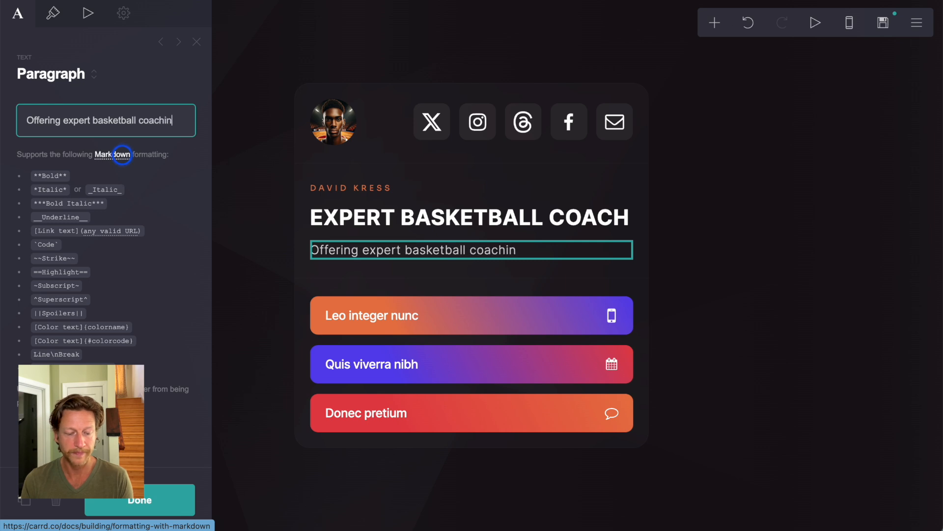
{"action": "type", "text": "g."}
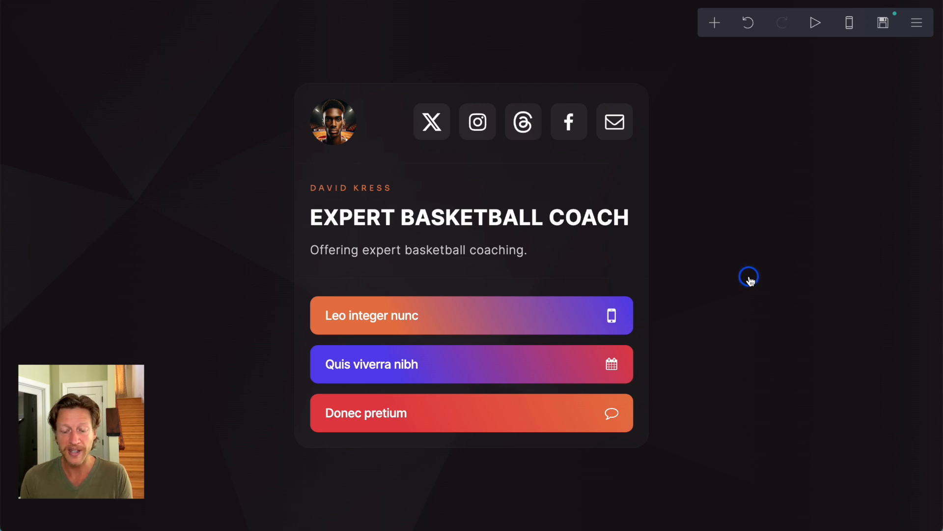
Open the social icons settings and expand, then collapse, the X entry's link field
{"action": "left_click", "coordinate": [407, 122]}
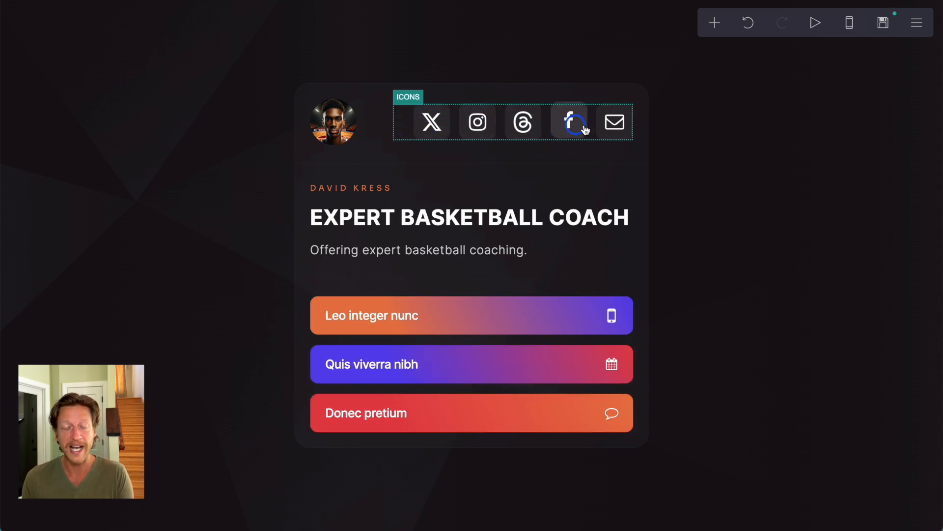
{"action": "left_click", "coordinate": [570, 123]}
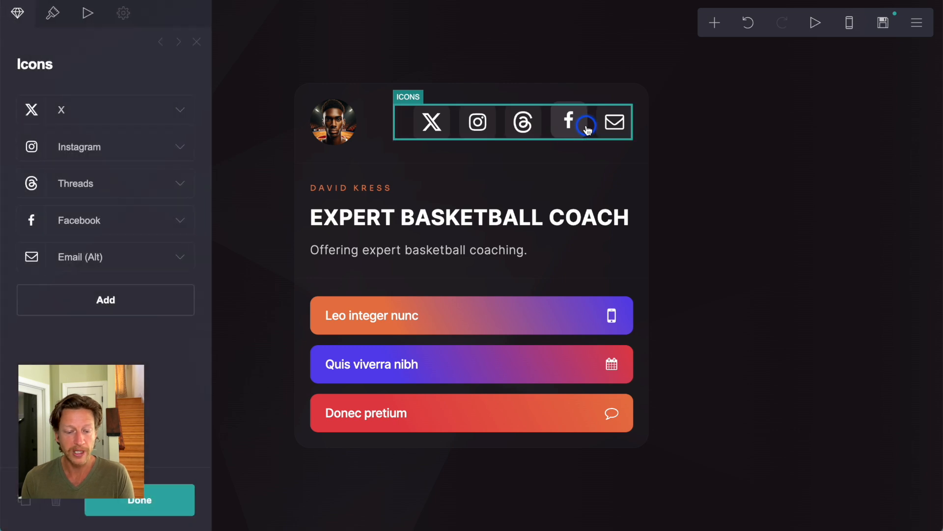
{"action": "left_click", "coordinate": [179, 109]}
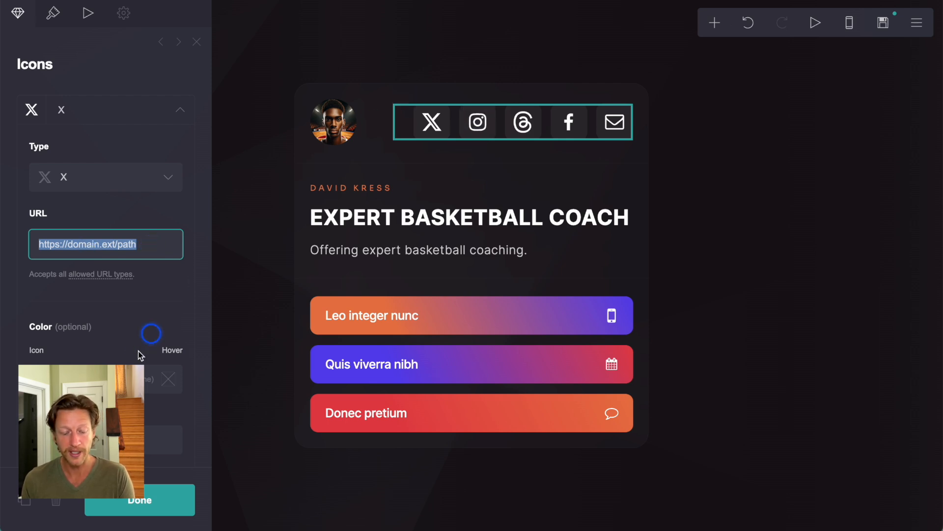
{"action": "left_click", "coordinate": [180, 110]}
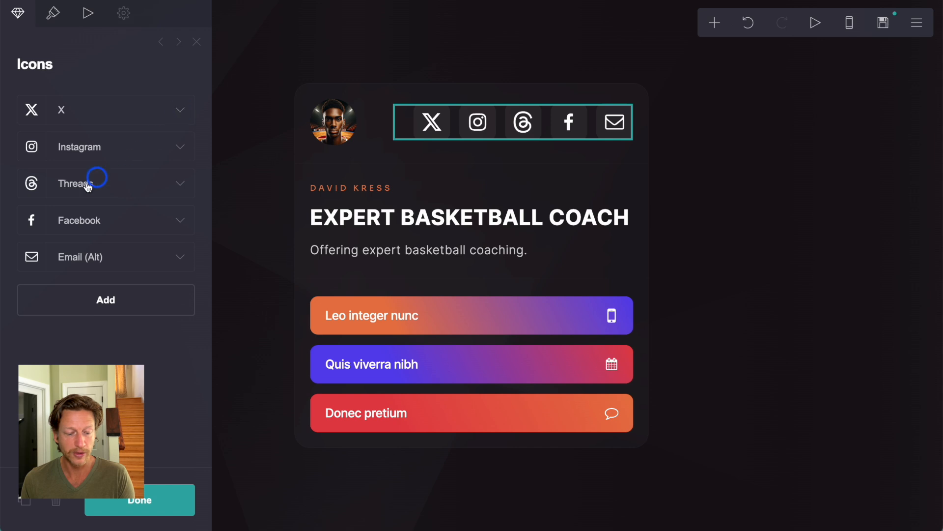
{"action": "mouse_move", "coordinate": [71, 225]}
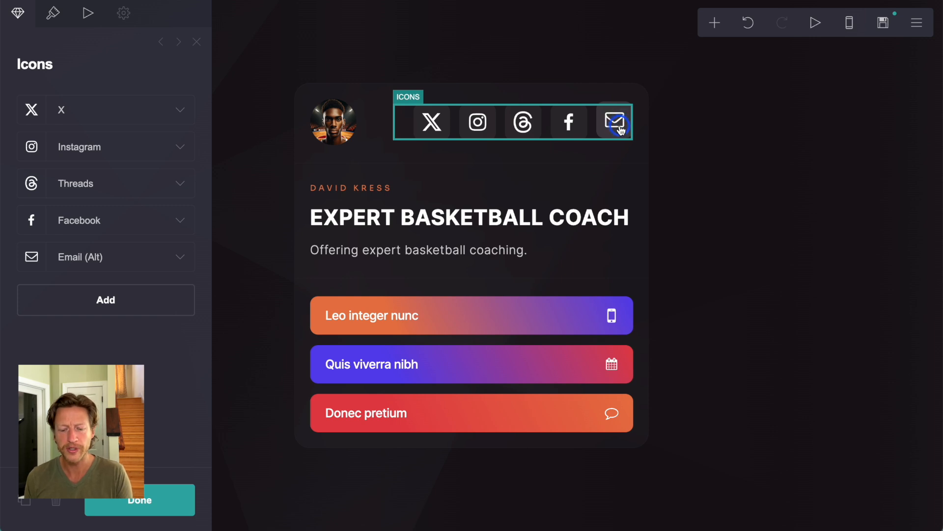
{"action": "left_click", "coordinate": [715, 24]}
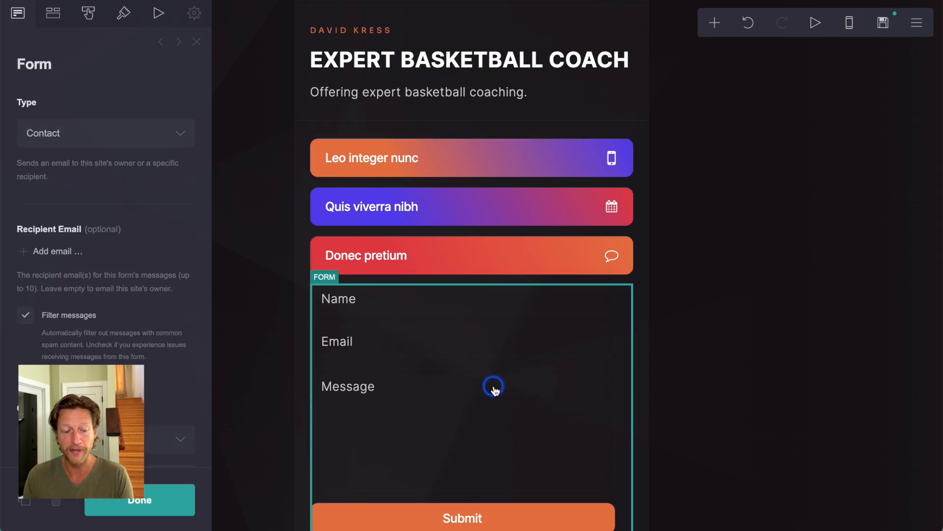
{"action": "mouse_move", "coordinate": [491, 372]}
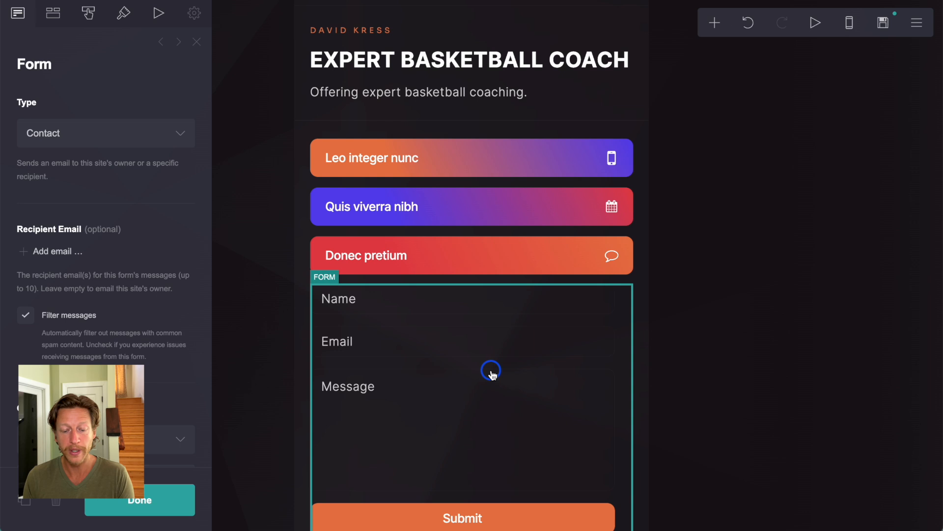
Scroll over the contact form's Name, Email and Message fields
{"action": "scroll", "scroll_direction": "down", "scroll_amount": 3}
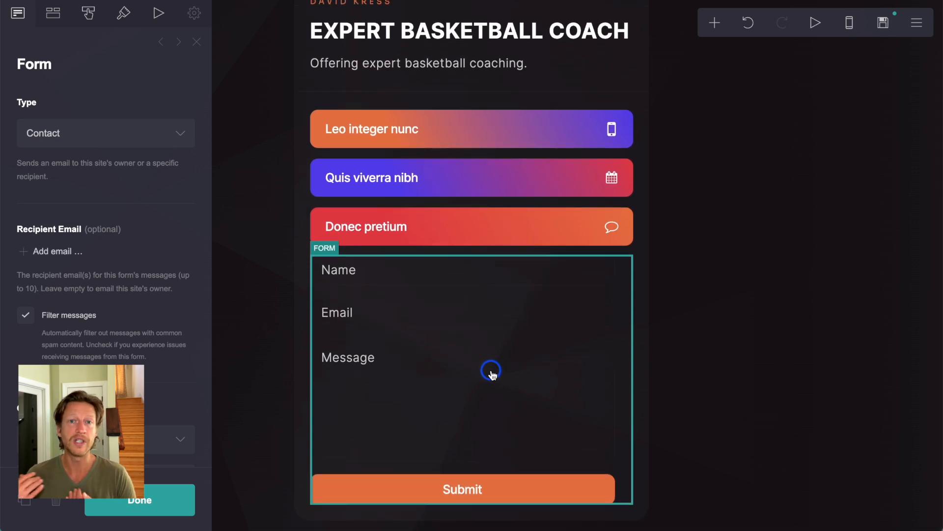
{"action": "mouse_move", "coordinate": [533, 360]}
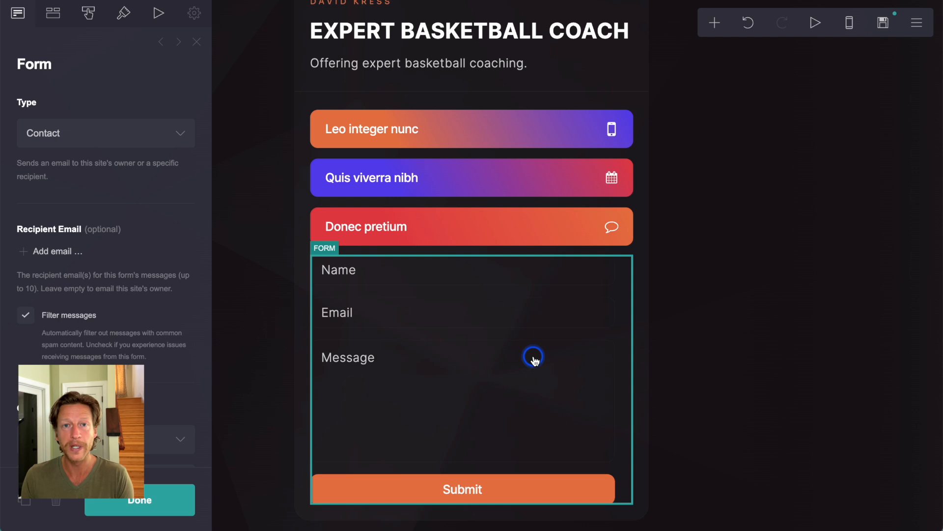
{"action": "mouse_move", "coordinate": [513, 357]}
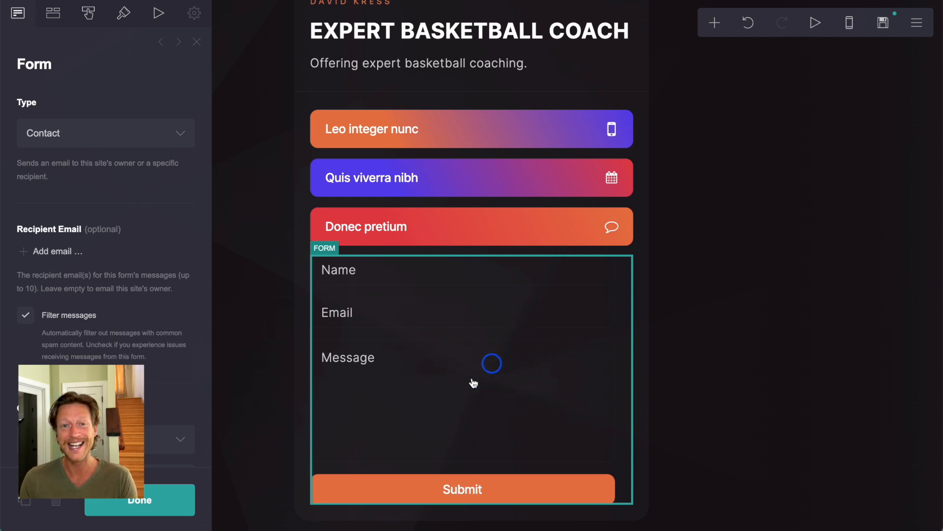
{"action": "scroll", "scroll_direction": "up", "scroll_amount": 3}
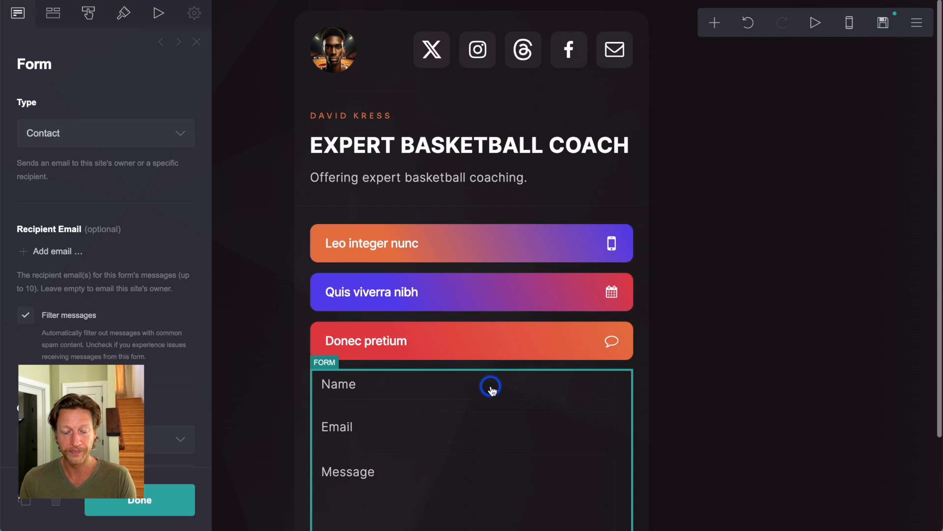
Reorder the link buttons to Quis viverra nibh, Leo integer nunc, then Donec pretium
{"action": "left_click", "coordinate": [471, 244]}
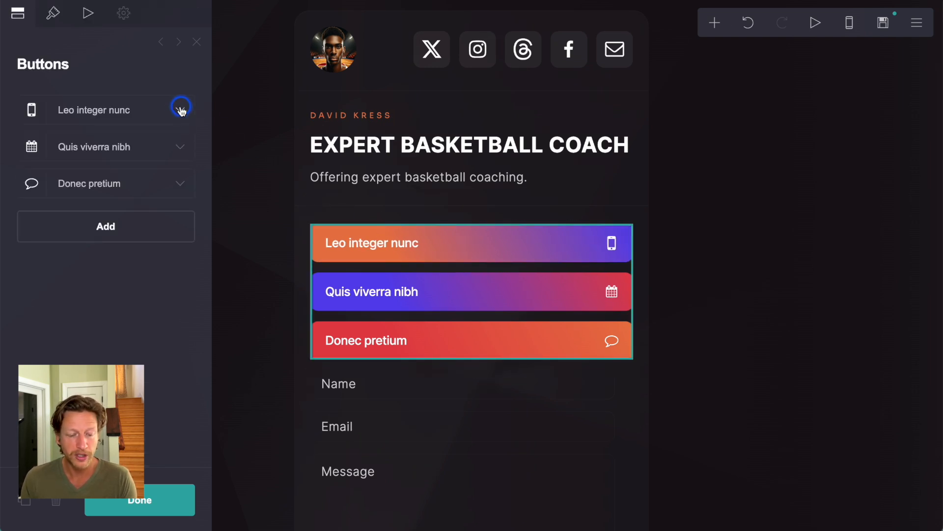
{"action": "left_click", "coordinate": [180, 109]}
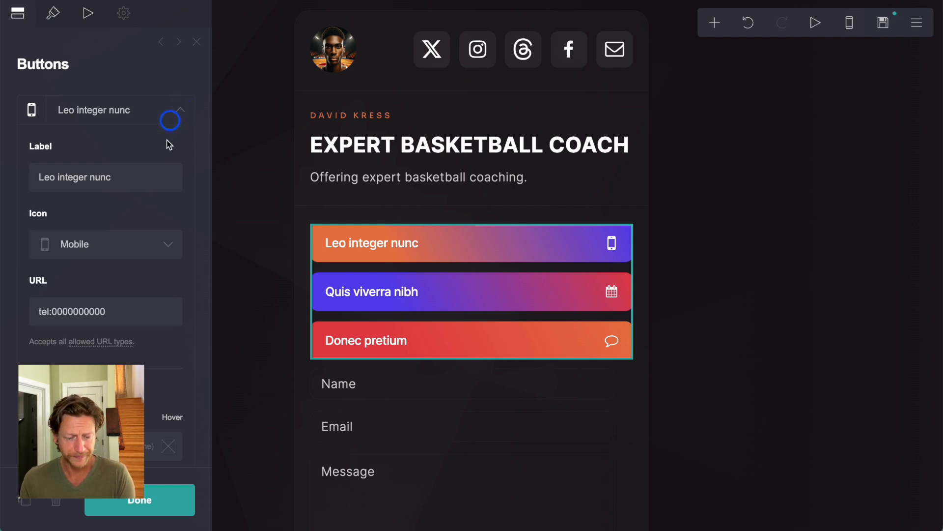
{"action": "scroll", "scroll_direction": "down", "scroll_amount": 3}
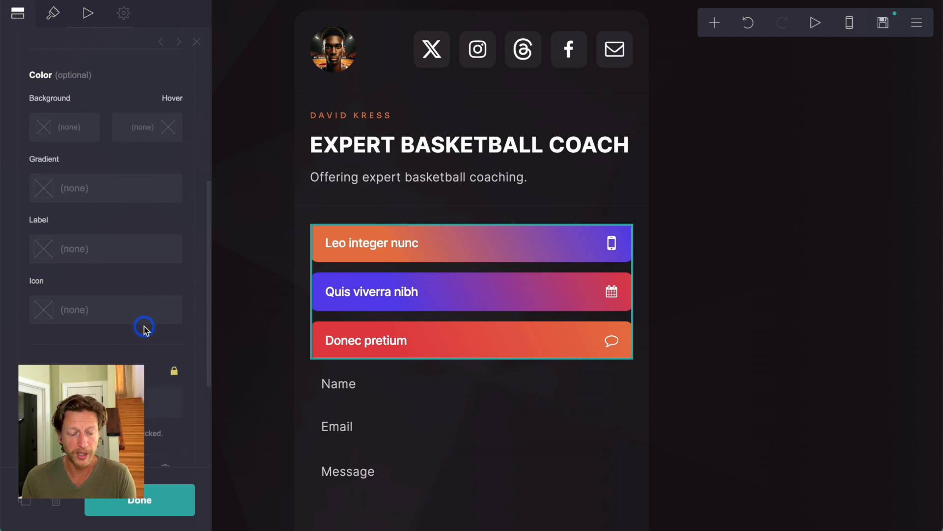
{"action": "scroll", "scroll_direction": "down", "scroll_amount": 3}
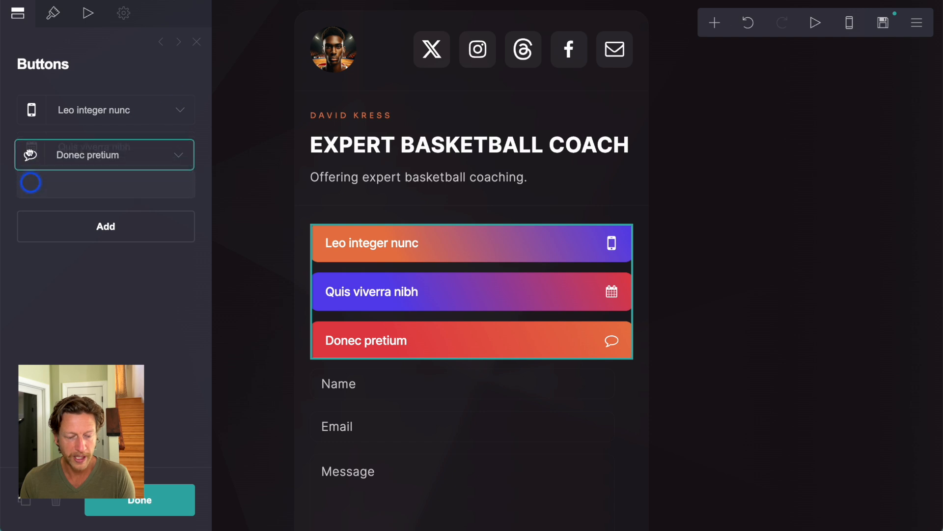
{"action": "left_click_drag", "start_coordinate": [105, 154], "coordinate": [105, 171]}
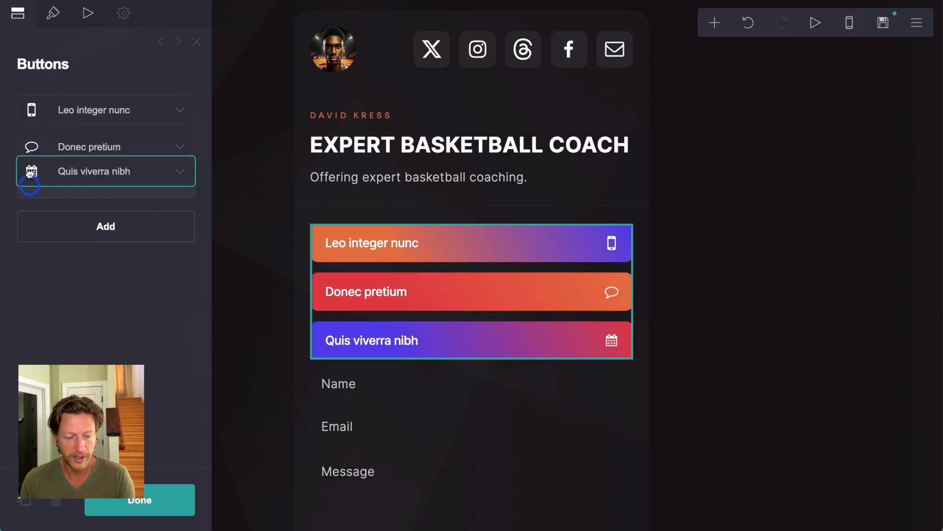
{"action": "left_click_drag", "start_coordinate": [93, 171], "coordinate": [93, 102]}
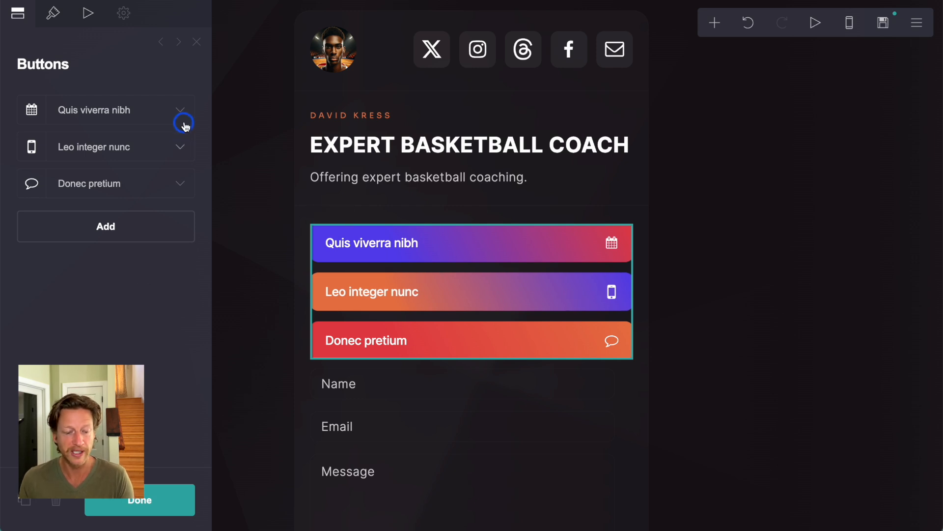
Relabel the first link button, Quis viverra nibh, as BOOK CONSULTATION
{"action": "left_click", "coordinate": [179, 110]}
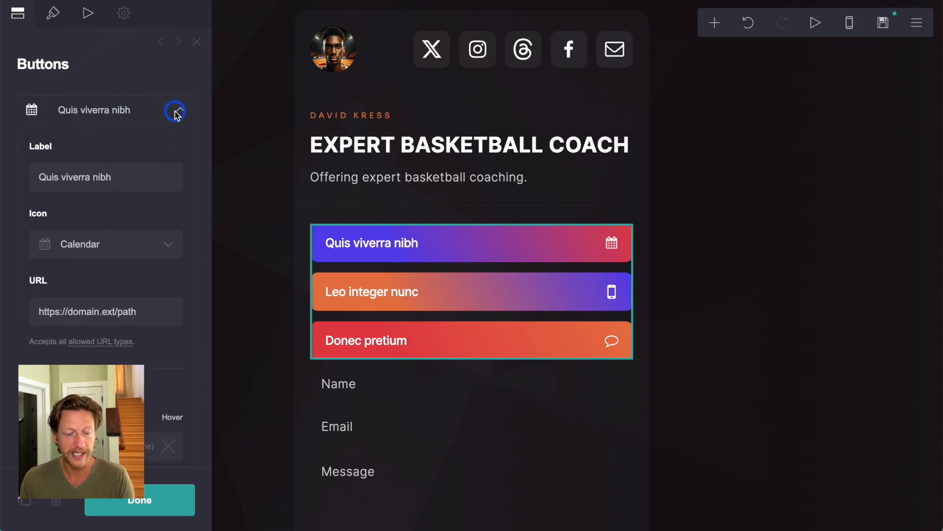
{"action": "triple_click", "coordinate": [74, 177]}
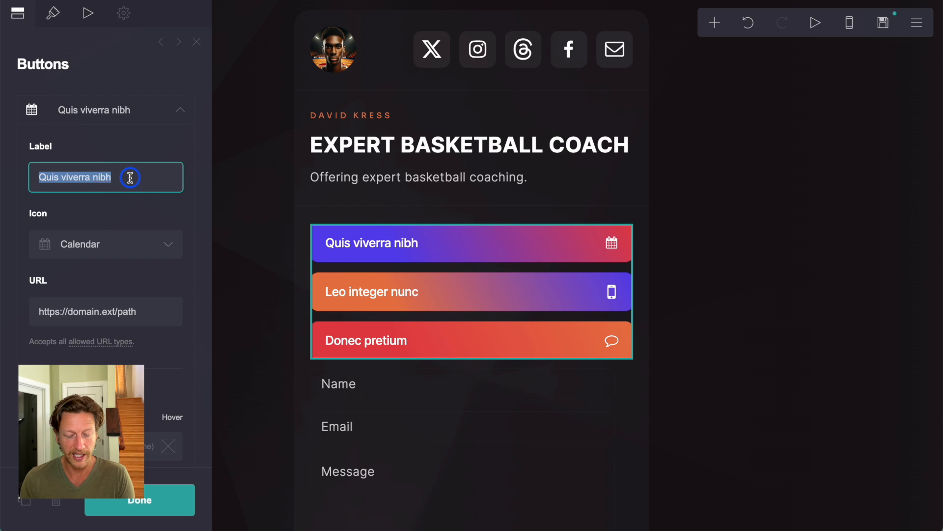
{"action": "type", "text": "BOOK CONSU"}
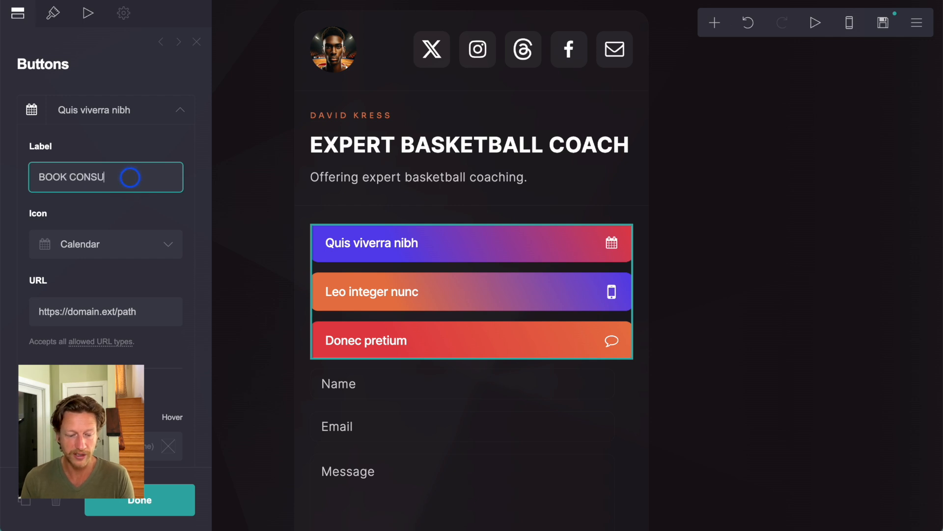
{"action": "type", "text": "LTATION"}
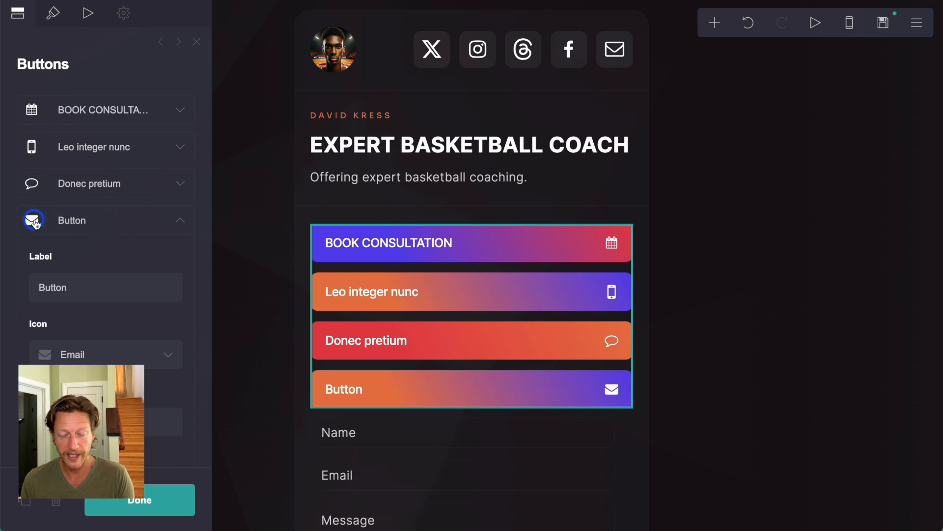
Give the second button a YouTube icon and the label WATCH YOUTUBE VIDEOS
{"action": "left_click", "coordinate": [179, 147]}
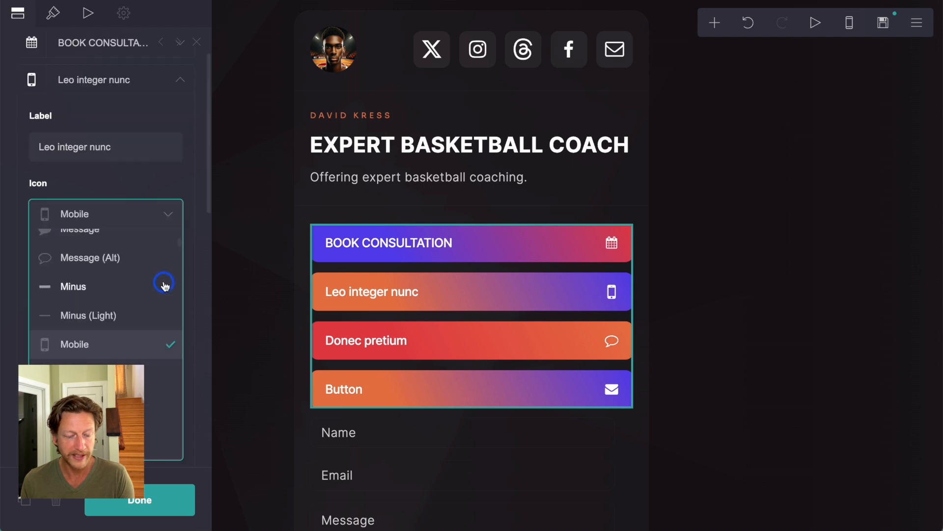
{"action": "scroll", "scroll_direction": "up", "scroll_amount": 3}
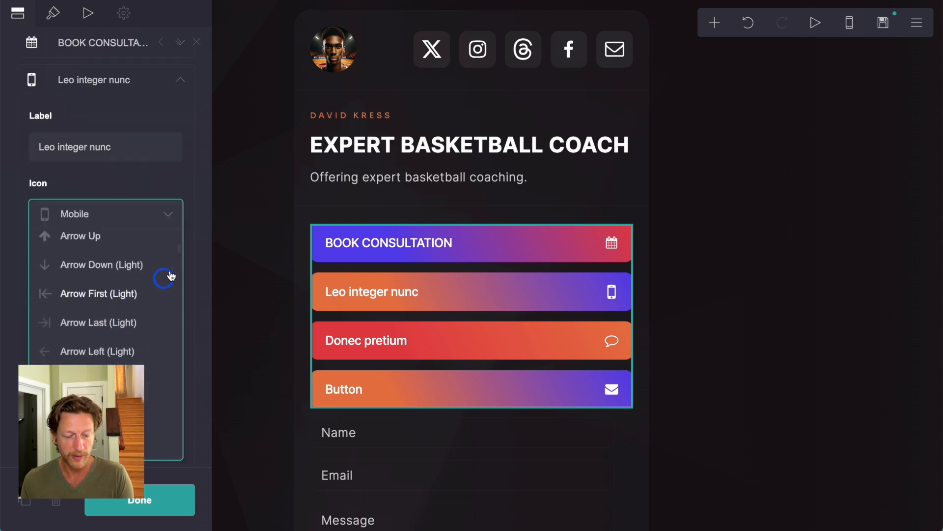
{"action": "scroll", "scroll_direction": "down", "scroll_amount": 3}
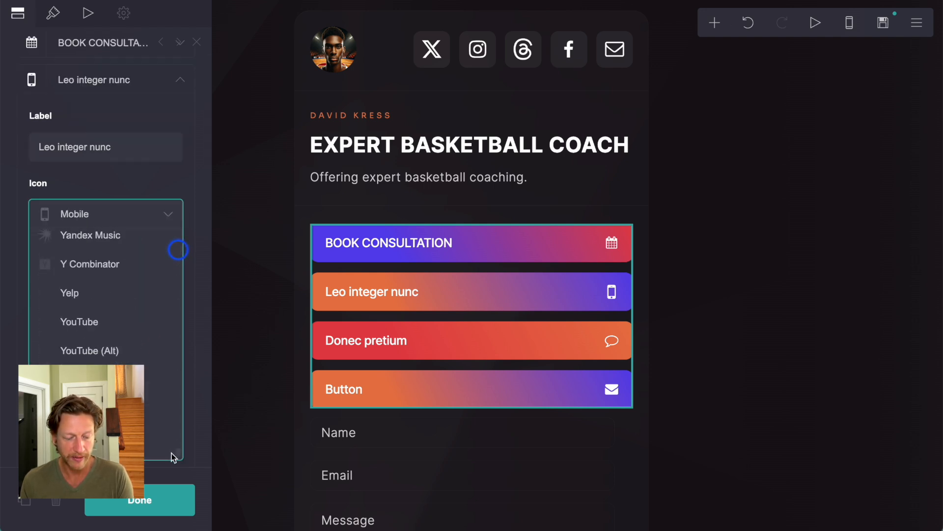
{"action": "scroll", "scroll_direction": "down", "scroll_amount": 3}
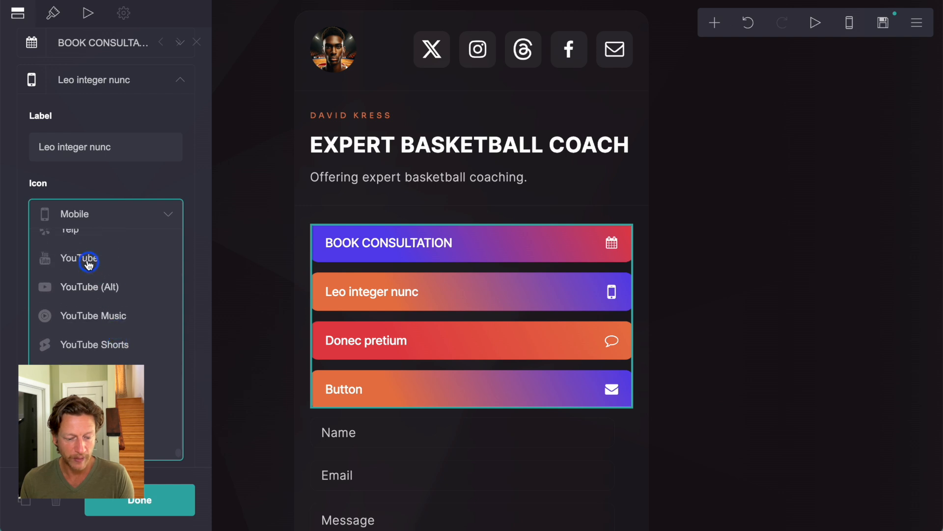
{"action": "left_click", "coordinate": [78, 258]}
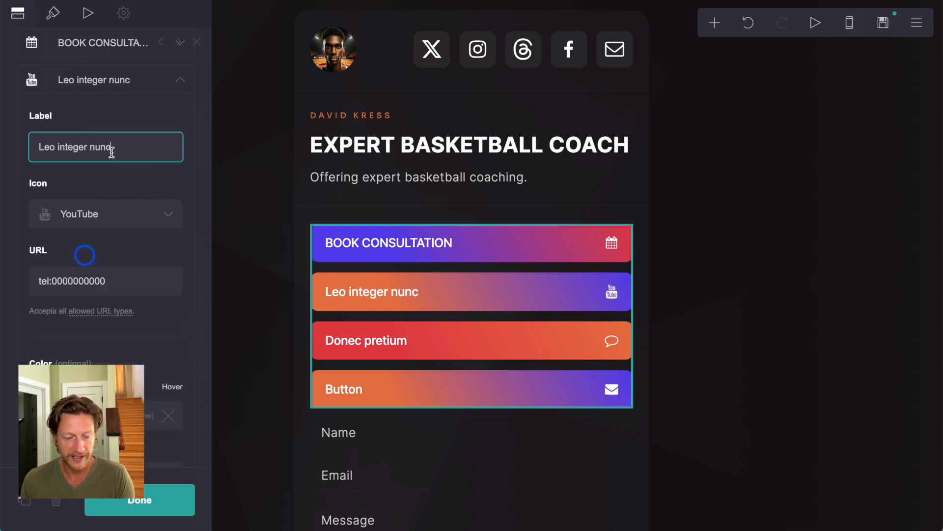
{"action": "type", "text": "WATCH"}
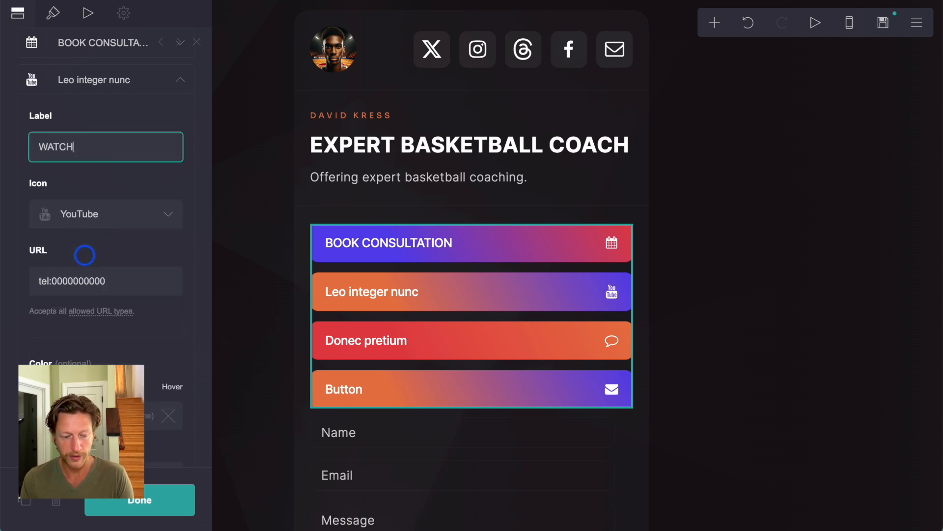
{"action": "type", "text": "YOUTUBE VIDEOS"}
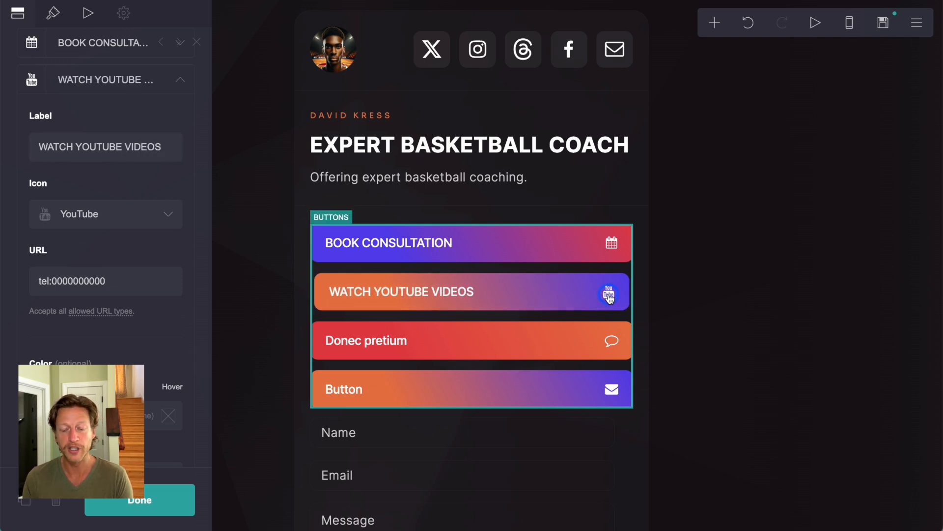
{"action": "mouse_move", "coordinate": [820, 284]}
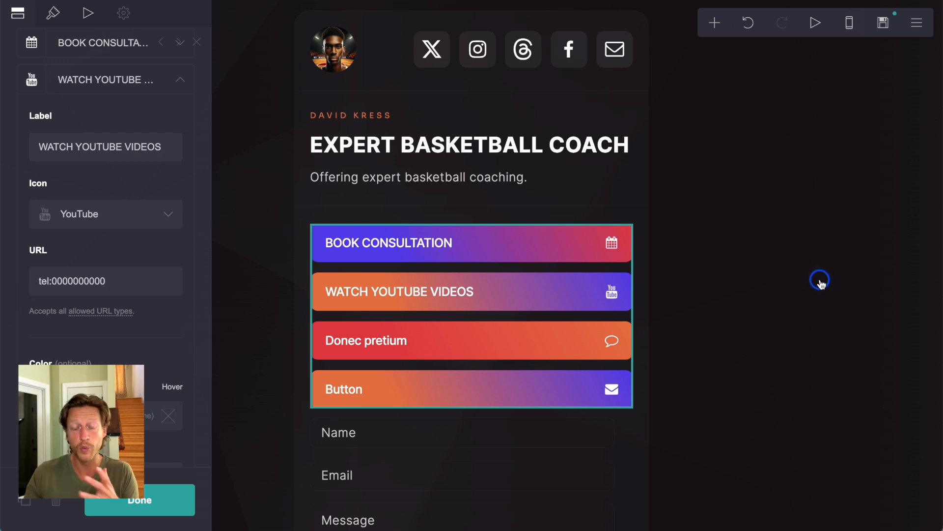
{"action": "mouse_move", "coordinate": [829, 225]}
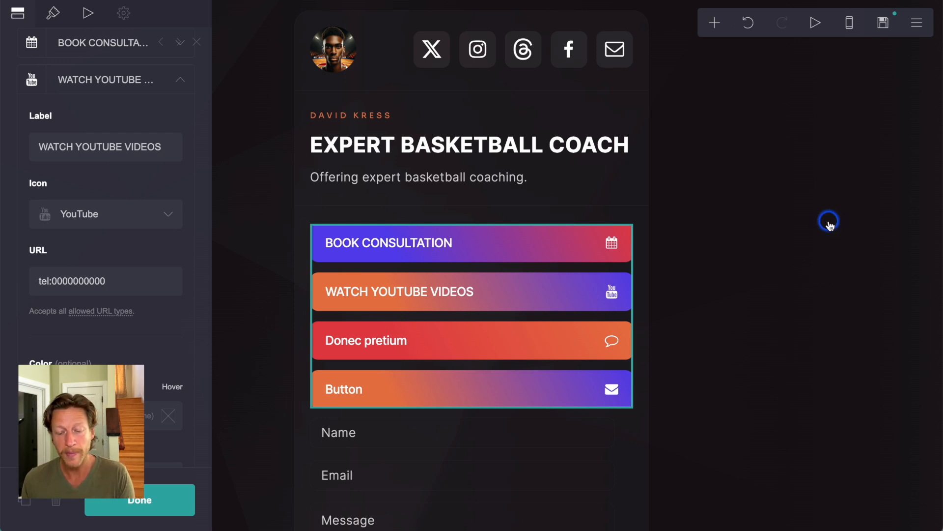
{"action": "mouse_move", "coordinate": [535, 203]}
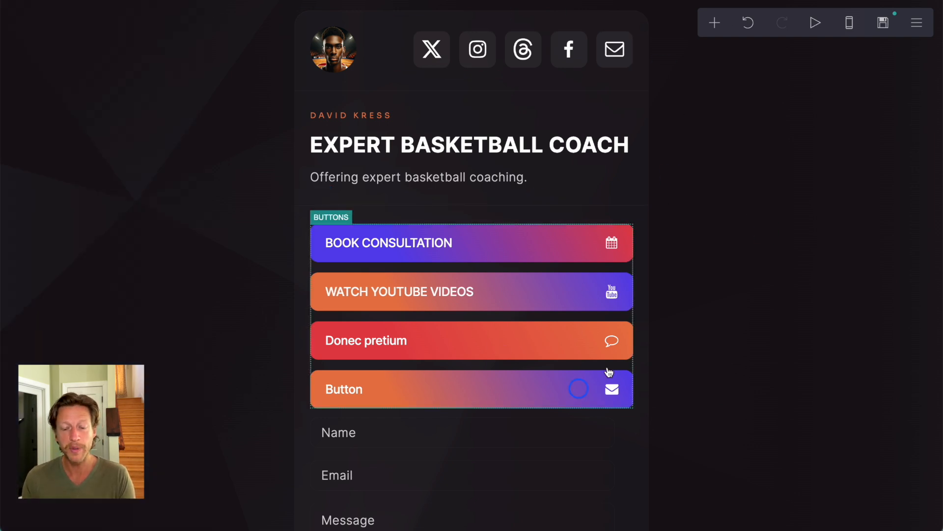
{"action": "mouse_move", "coordinate": [917, 22]}
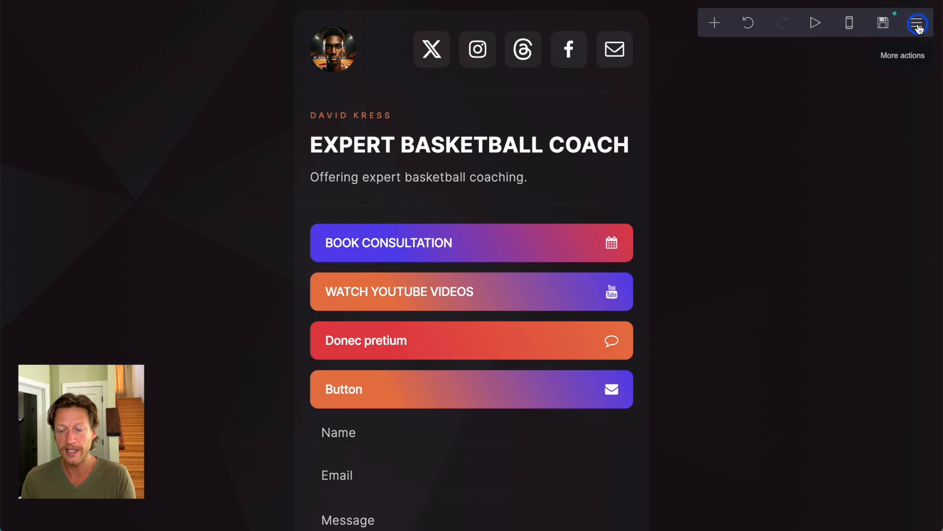
Review the publish settings and choose publishing to a custom domain
{"action": "left_click", "coordinate": [884, 22]}
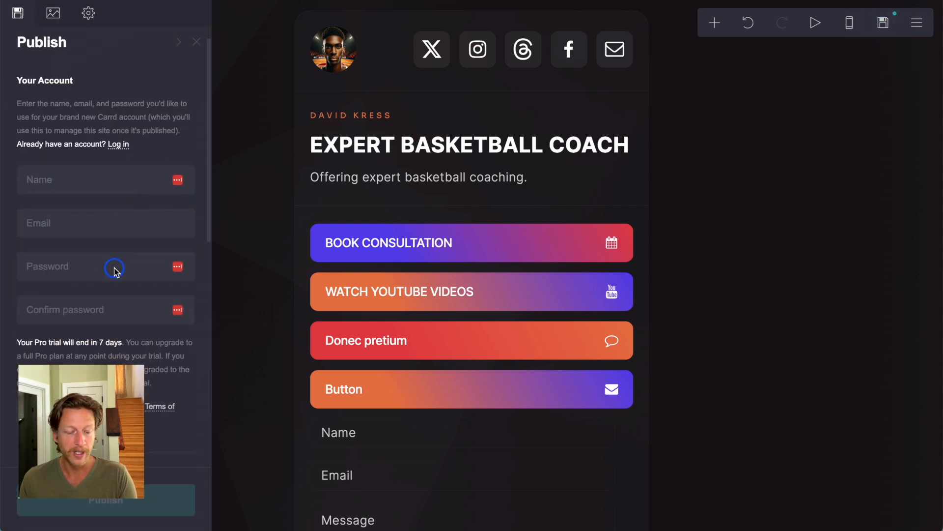
{"action": "scroll", "scroll_direction": "down", "scroll_amount": 3}
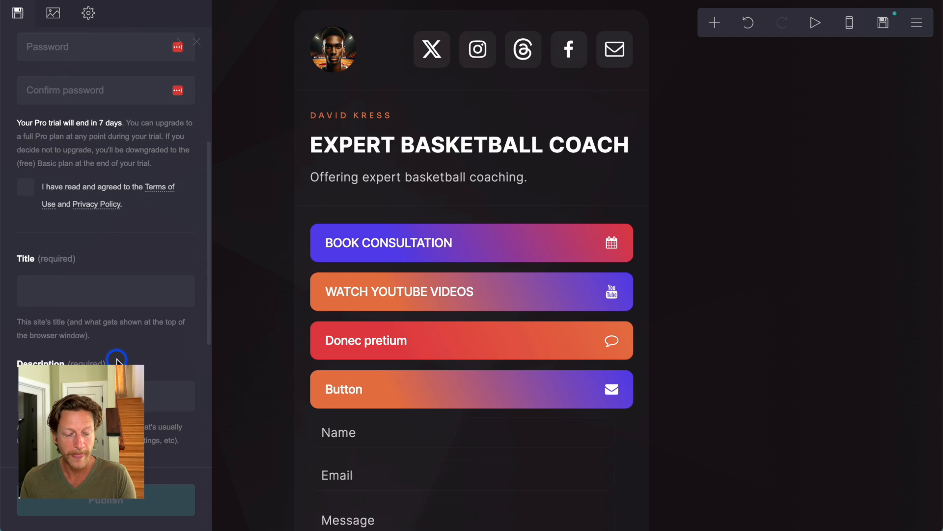
{"action": "scroll", "scroll_direction": "down", "scroll_amount": 3}
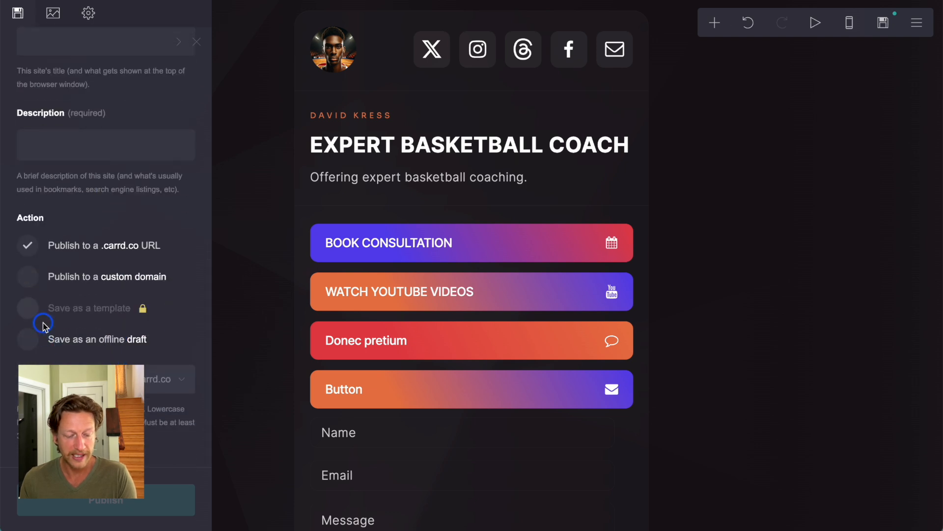
{"action": "left_click", "coordinate": [27, 271]}
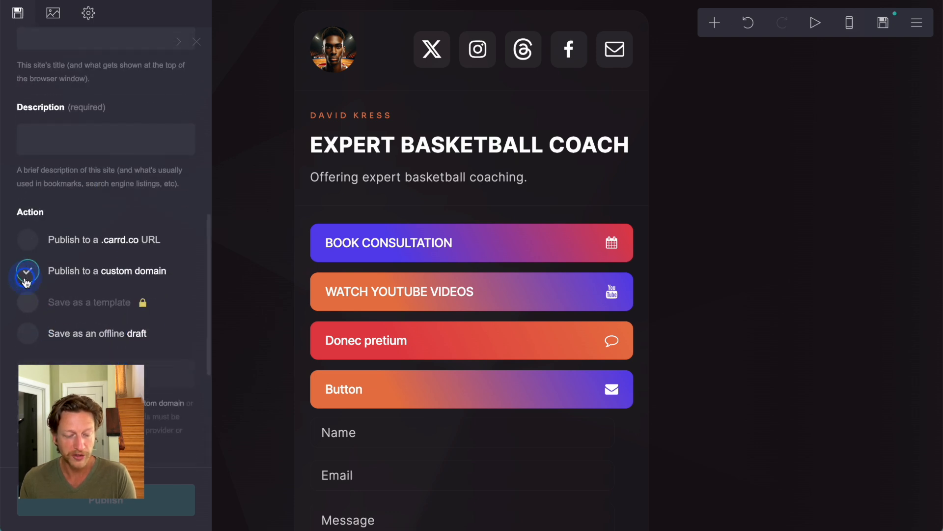
{"action": "left_click", "coordinate": [27, 270]}
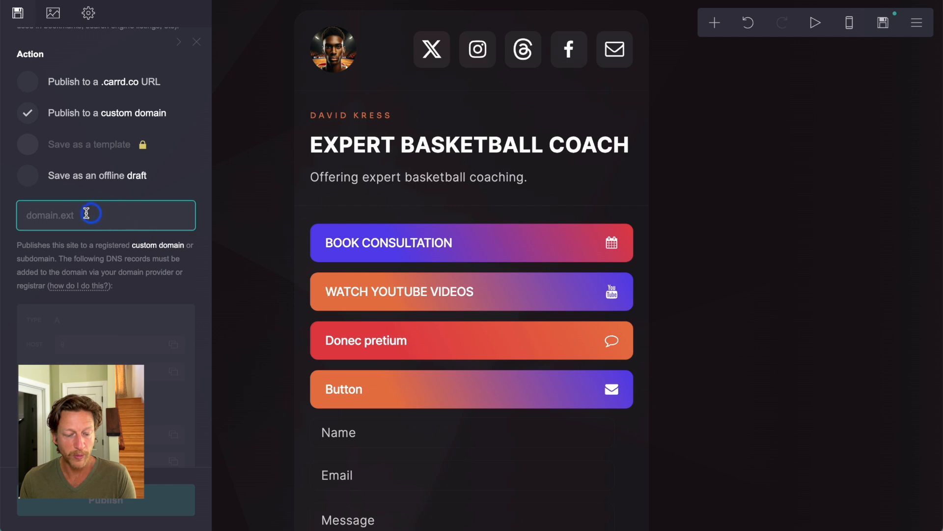
{"action": "mouse_move", "coordinate": [144, 214]}
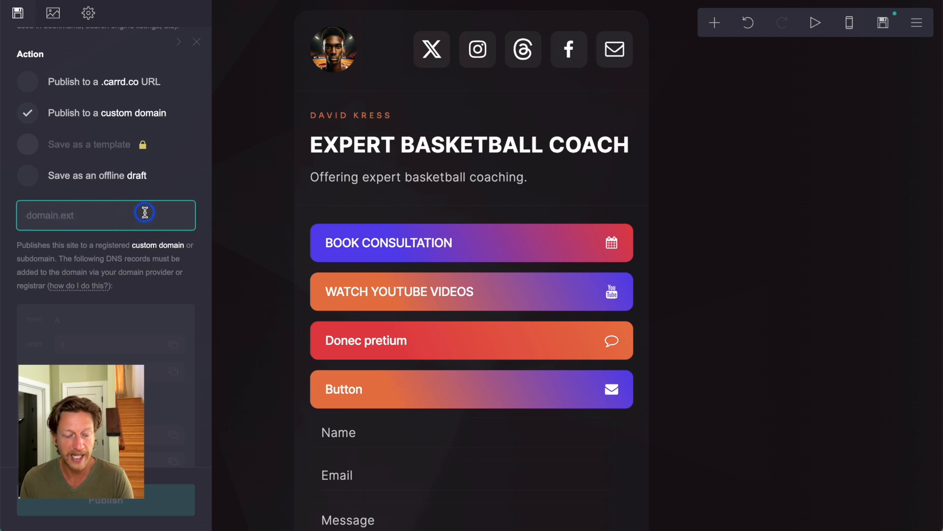
{"action": "mouse_move", "coordinate": [121, 274]}
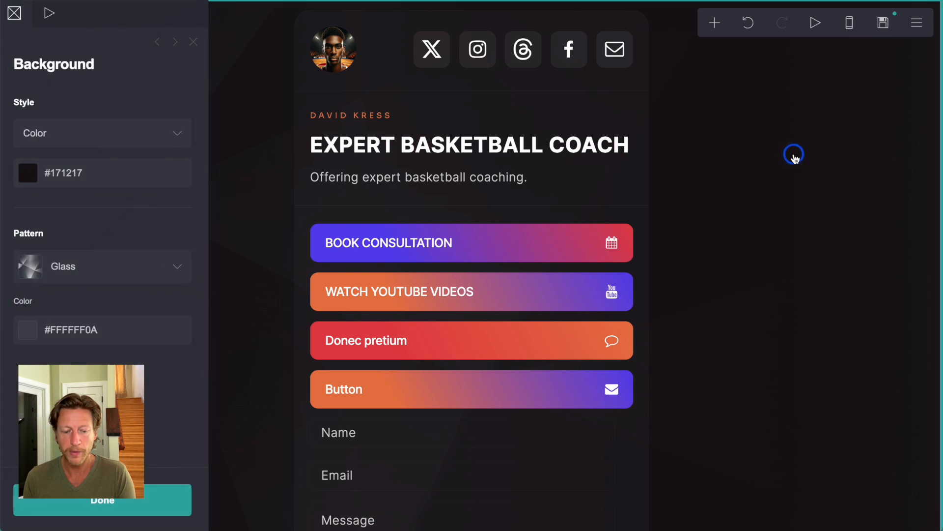
Make the background a #6B056B-to-#F576F5 gradient and open the pattern options
{"action": "left_click", "coordinate": [102, 133]}
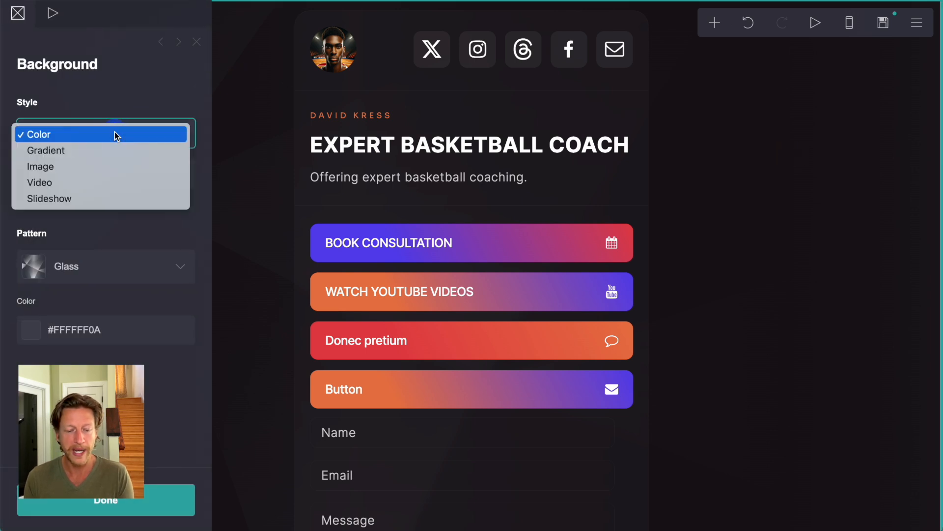
{"action": "left_click", "coordinate": [46, 150]}
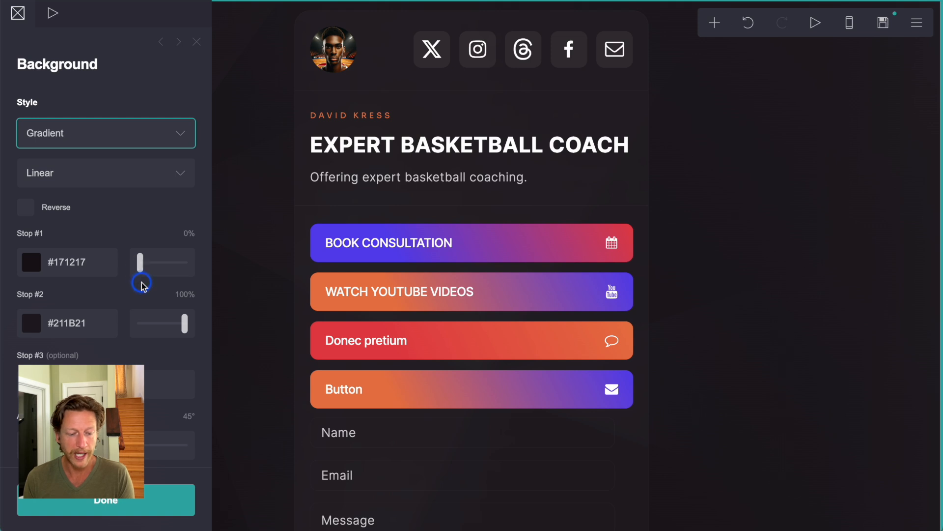
{"action": "mouse_move", "coordinate": [892, 217]}
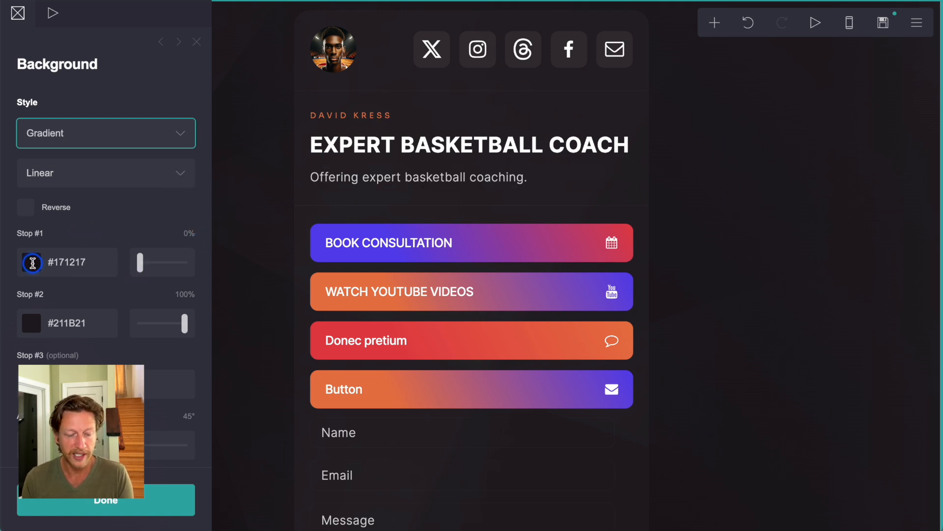
{"action": "left_click", "coordinate": [31, 262]}
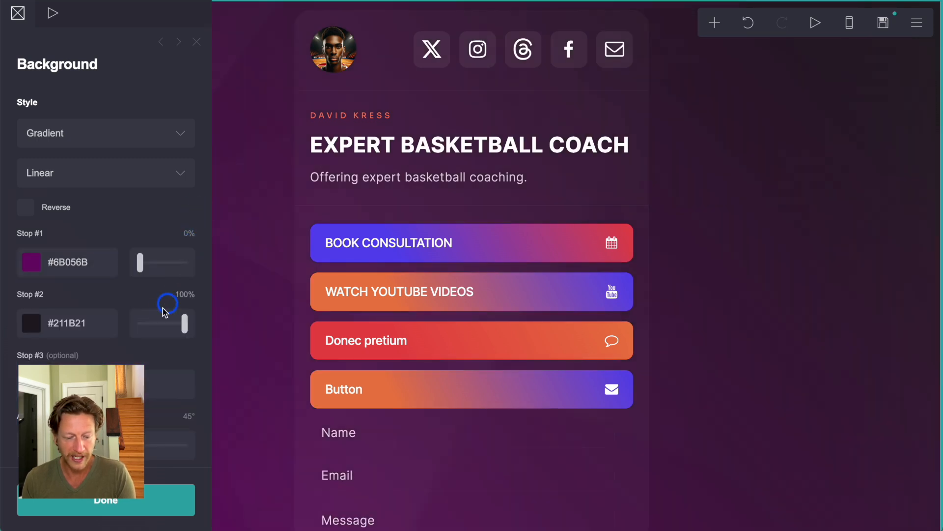
{"action": "left_click", "coordinate": [31, 323]}
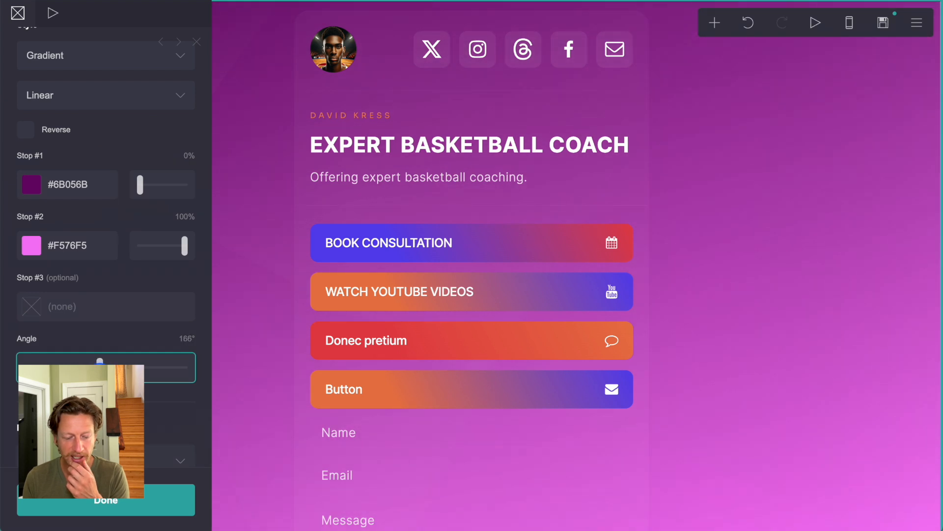
{"action": "scroll", "scroll_direction": "down", "scroll_amount": 3}
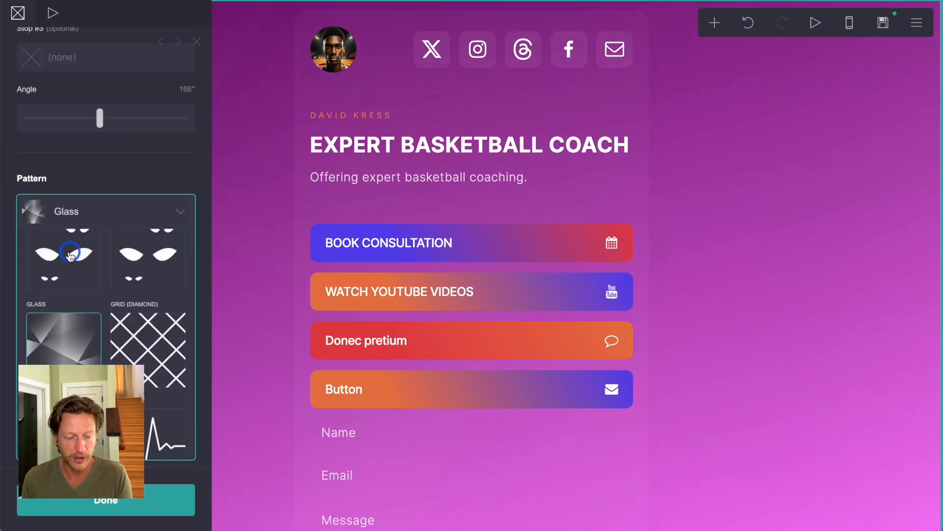
{"action": "left_click", "coordinate": [148, 337]}
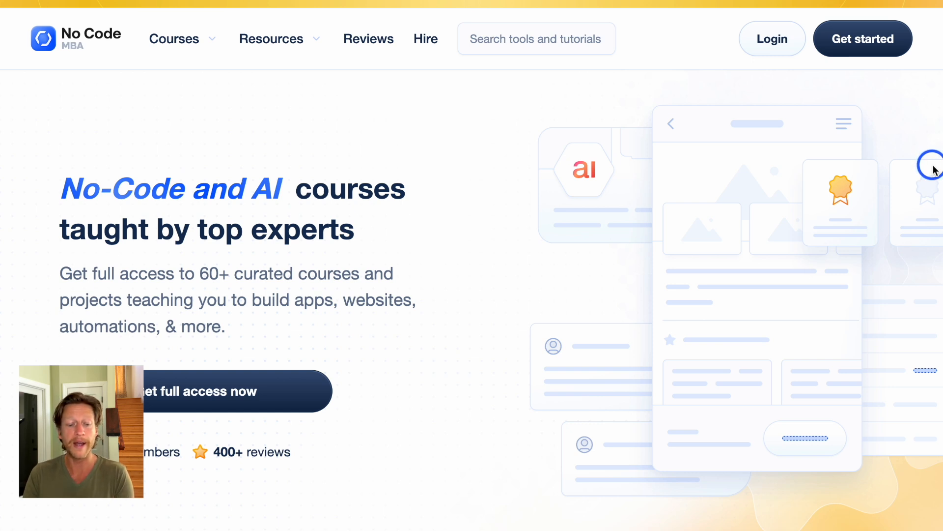
{"action": "mouse_move", "coordinate": [178, 399]}
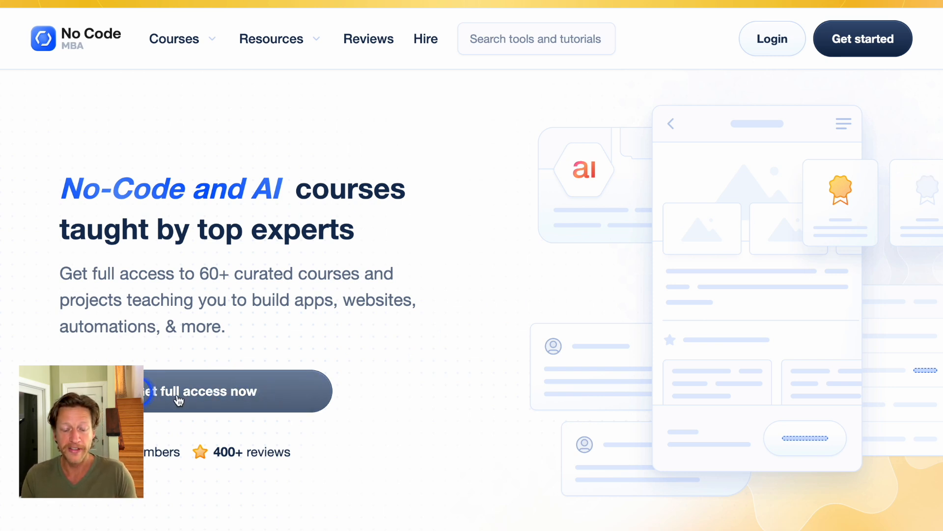
{"action": "mouse_move", "coordinate": [241, 277]}
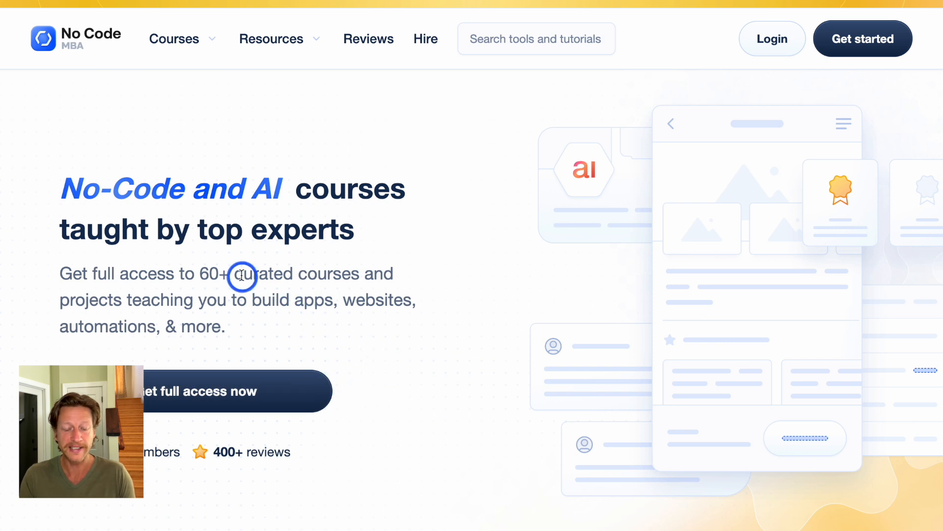
{"action": "mouse_move", "coordinate": [440, 377]}
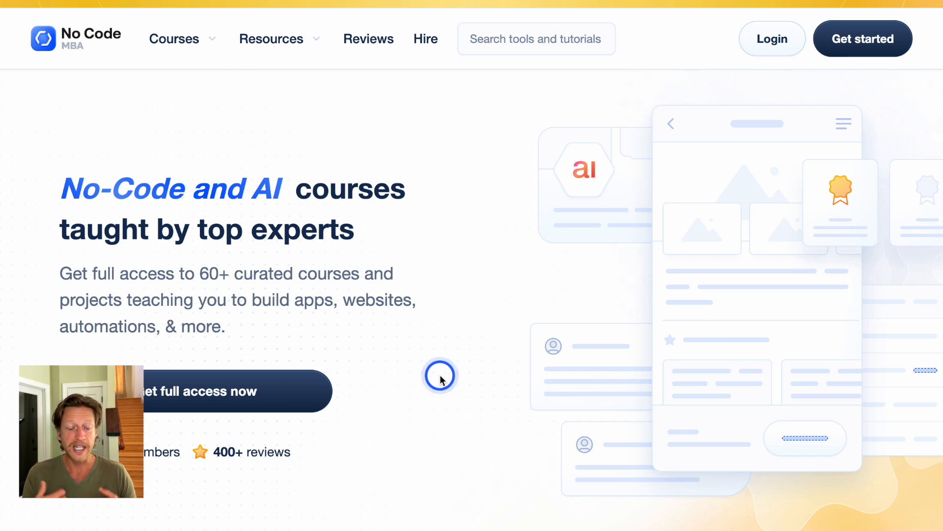
Scroll down the No Code MBA homepage and browse sideways through the student reviews carousel
{"action": "scroll", "scroll_direction": "down", "scroll_amount": 3}
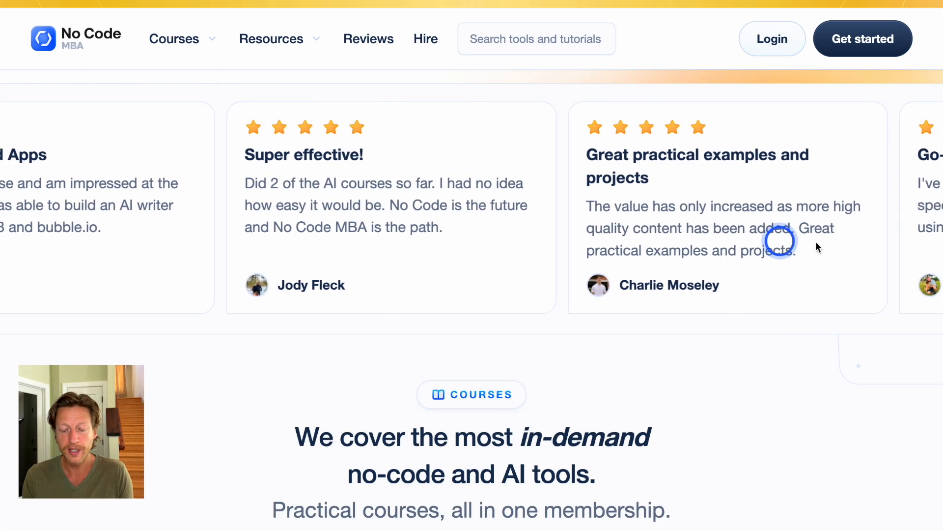
{"action": "scroll", "scroll_direction": "left", "scroll_amount": 3}
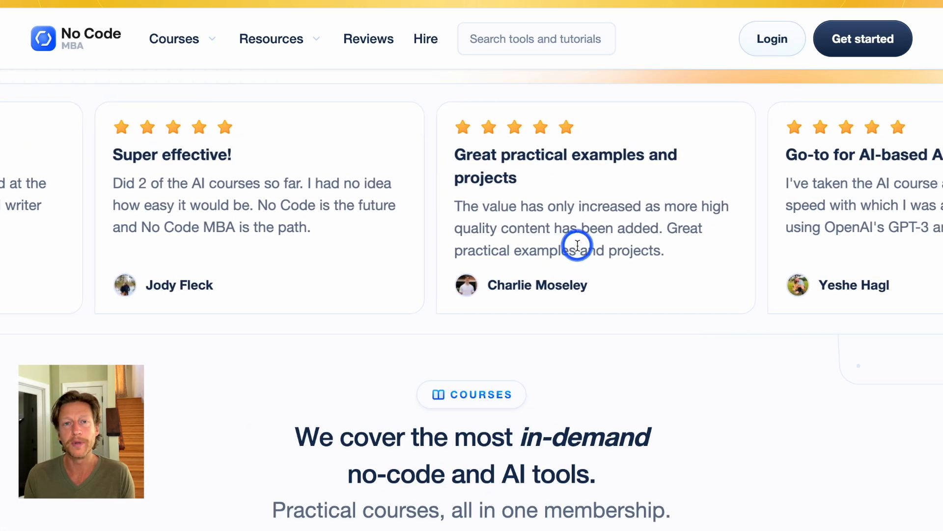